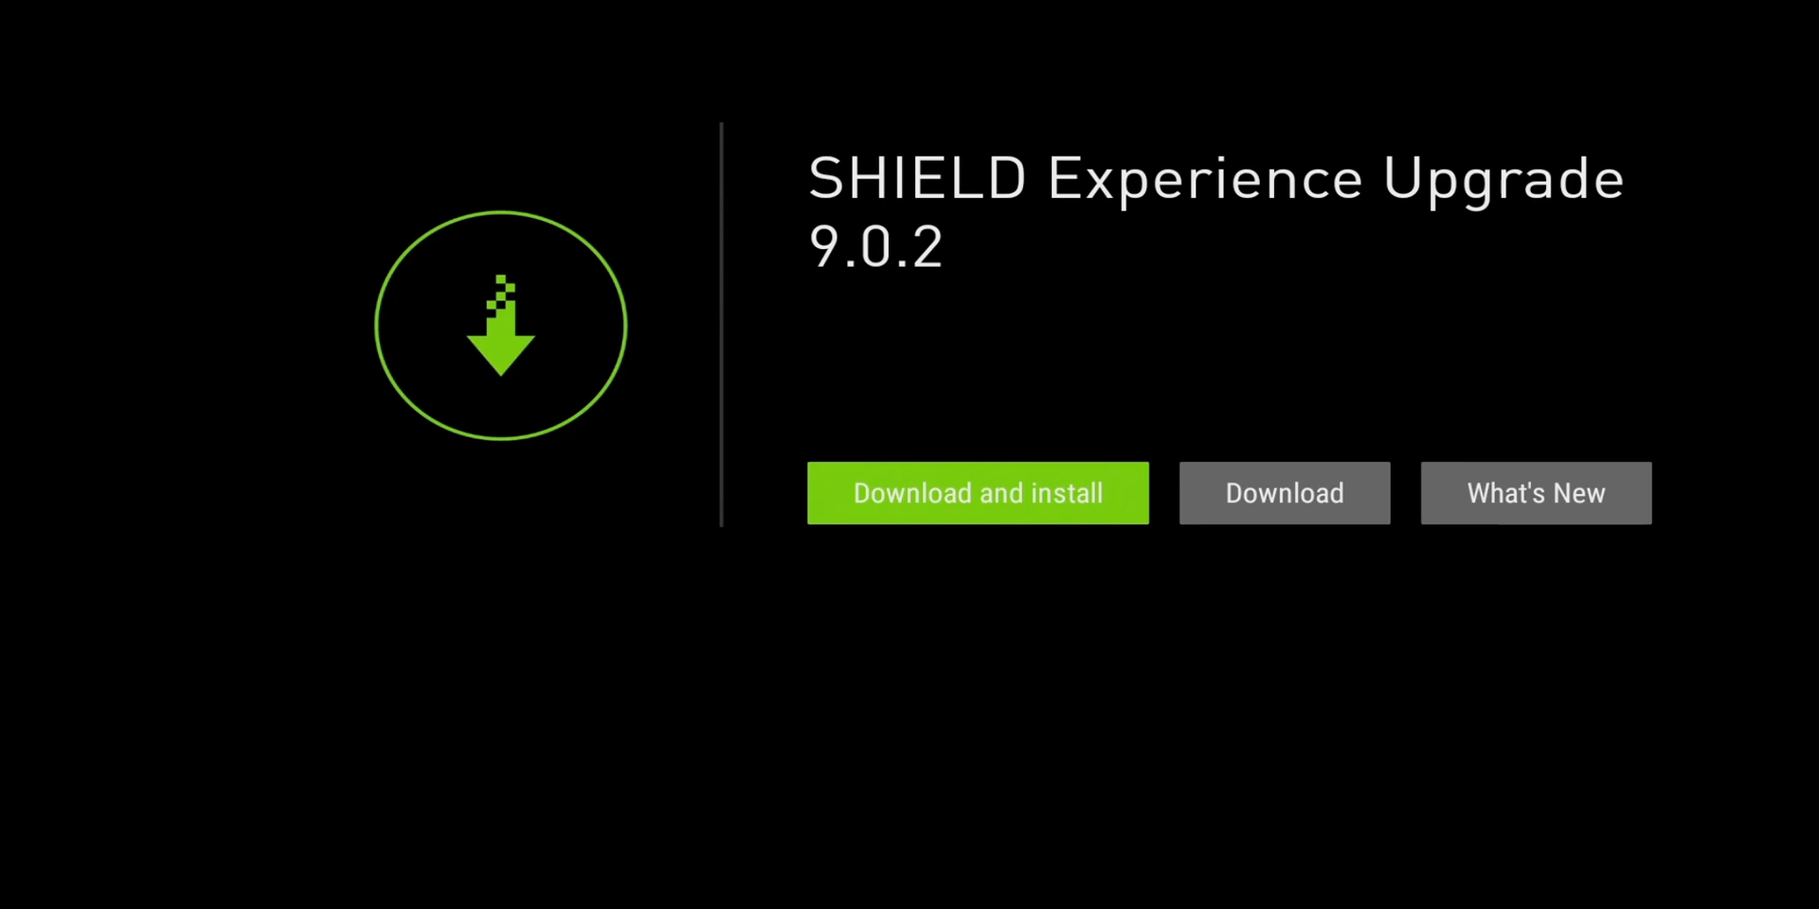
- Leave the SHIELD Experience 9.0.2 upgrade offer and return toward the Apps view
{"action": "left_click", "coordinate": [976, 491]}
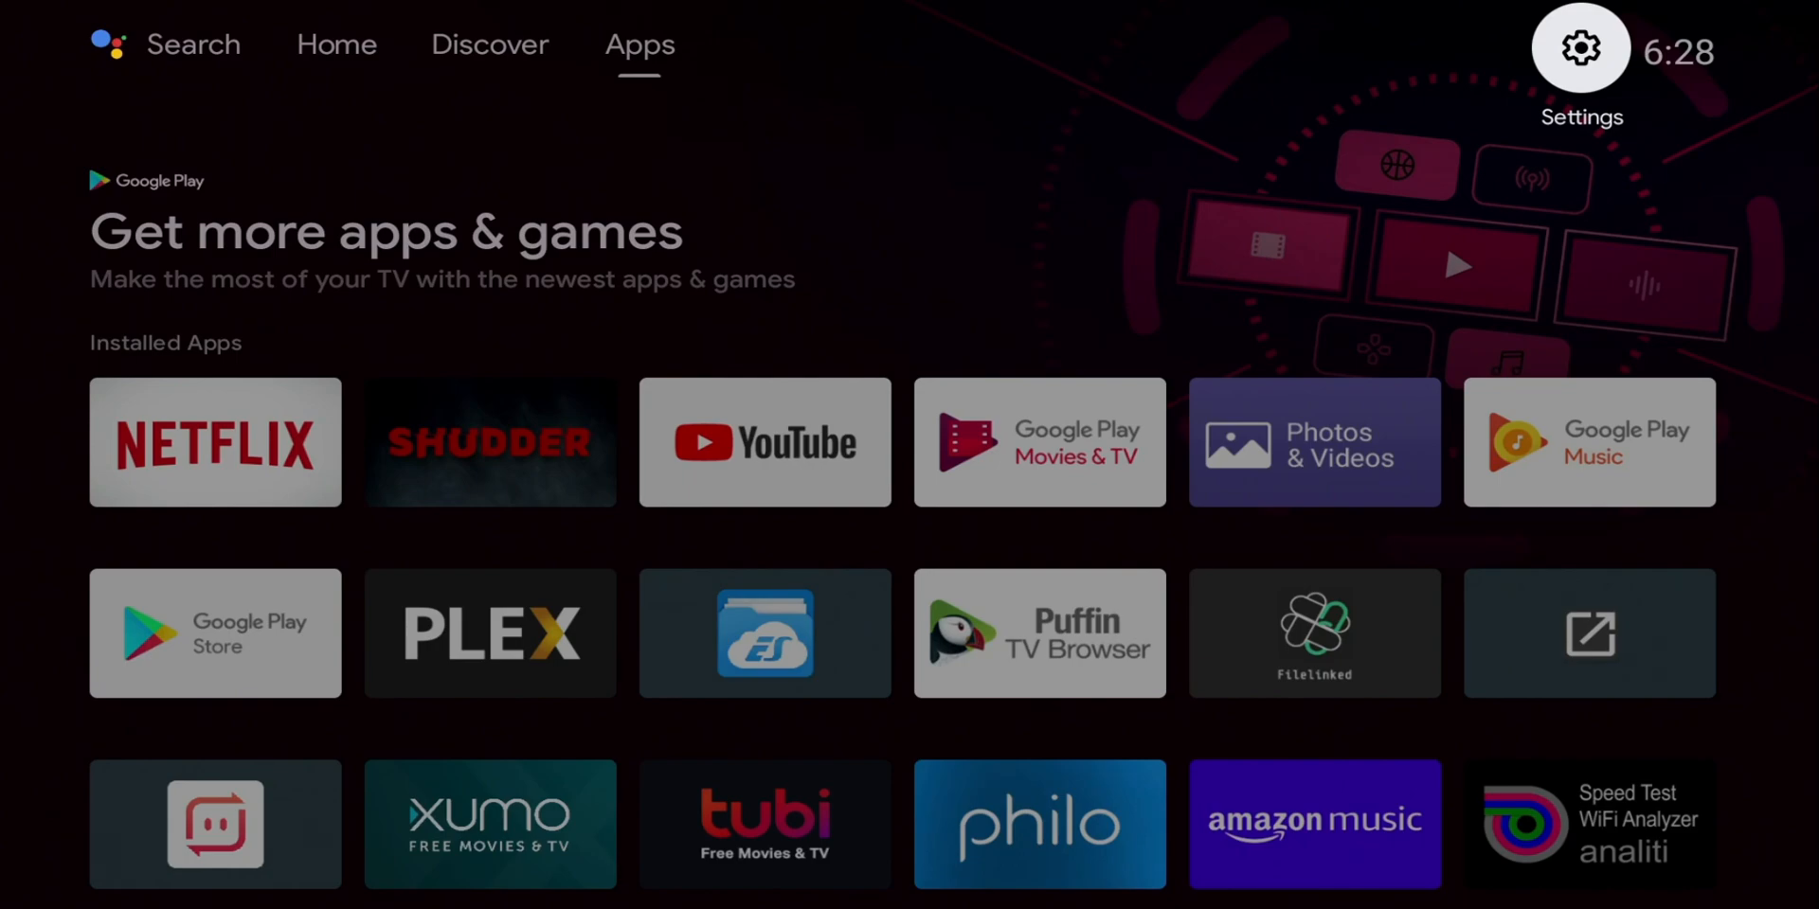
- From Settings > About > System upgrade, run Check for upgrade to find 9.0.2 available
{"action": "left_click", "coordinate": [1580, 48]}
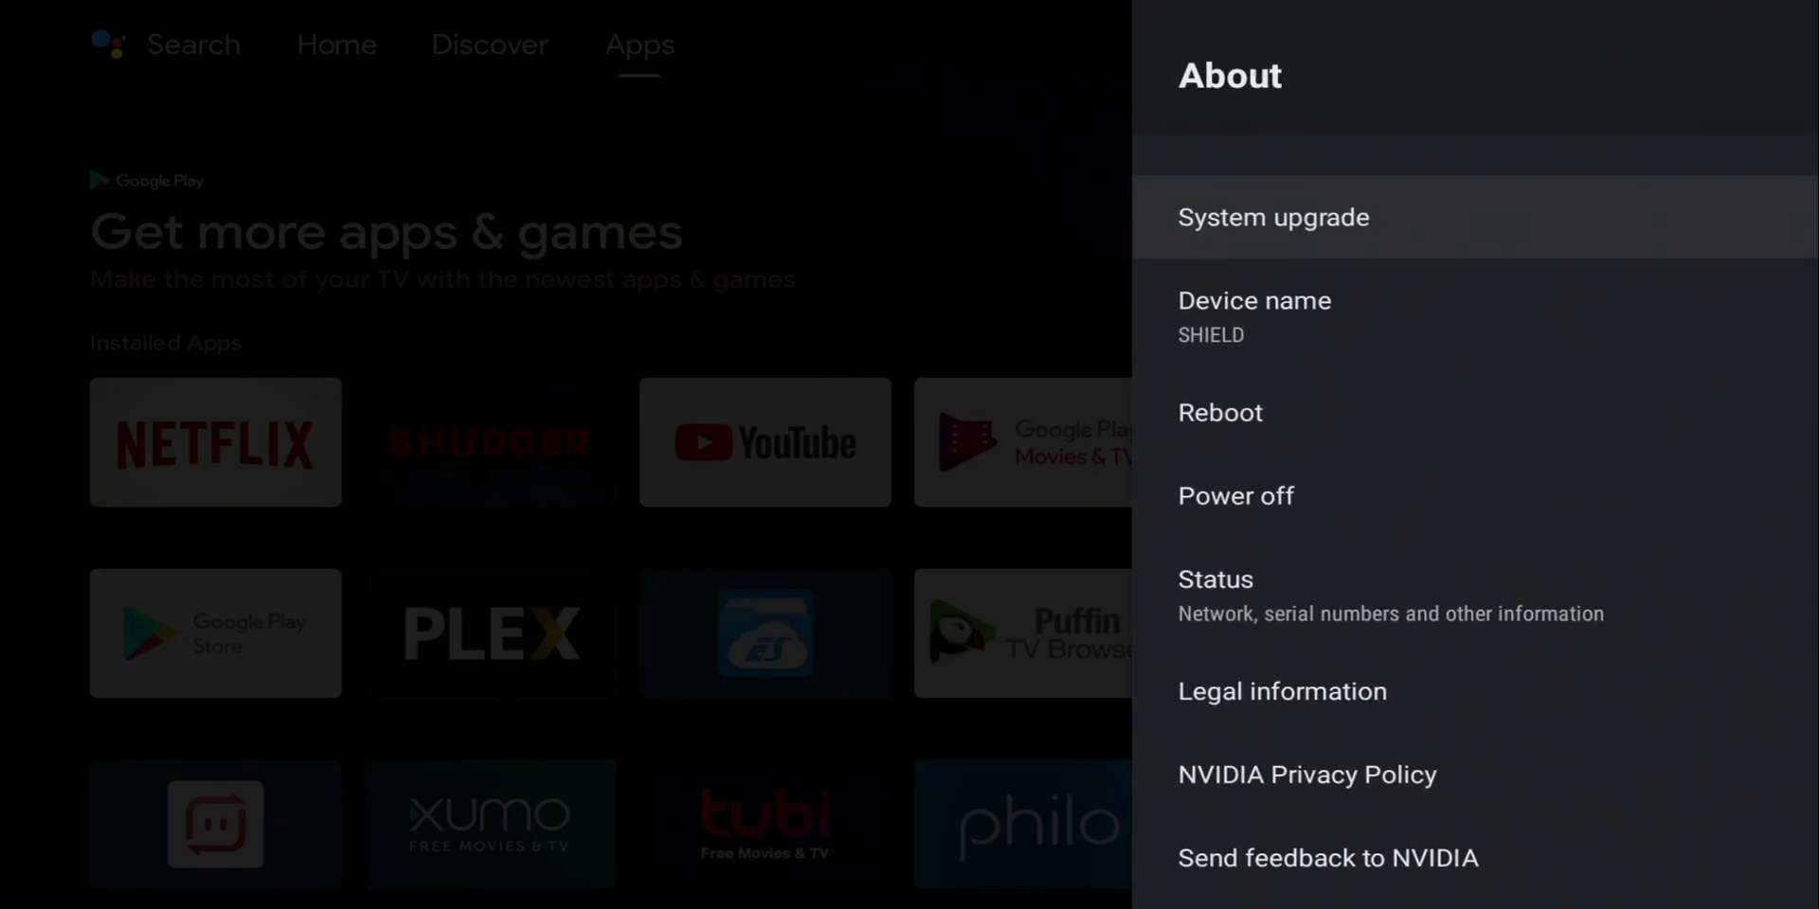
{"action": "left_click", "coordinate": [1272, 217]}
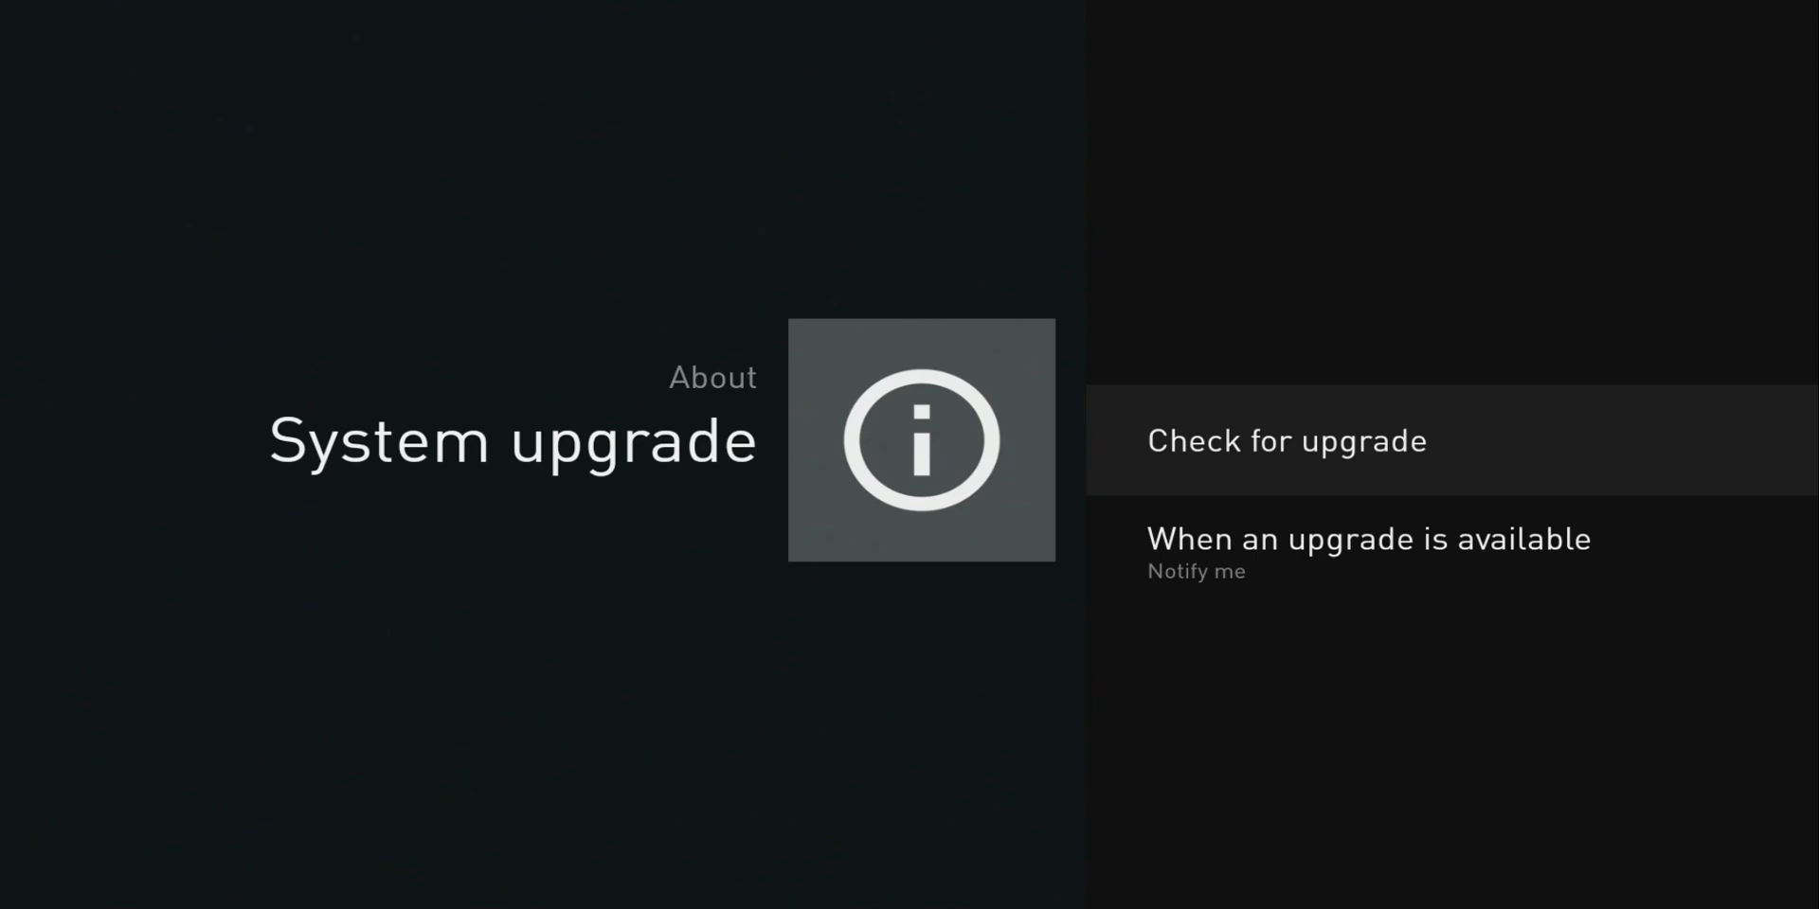
{"action": "left_click", "coordinate": [1285, 441]}
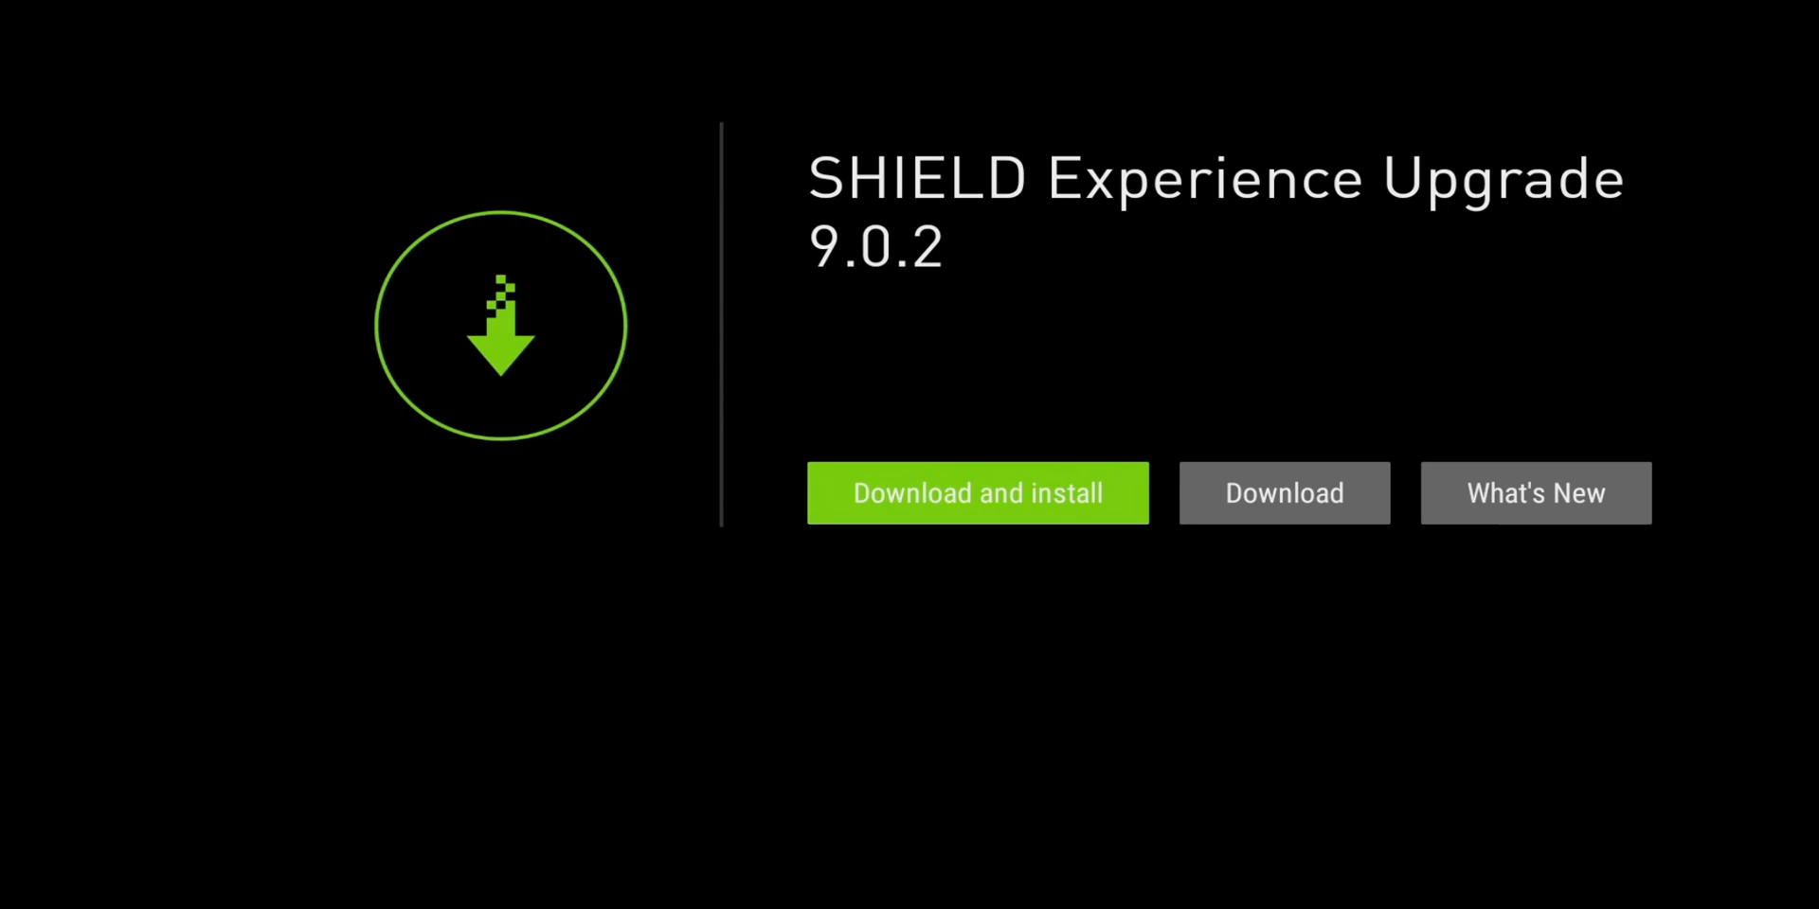
- Show the What's New release notes for SHIELD Experience Upgrade 9.0.2
{"action": "left_click", "coordinate": [1535, 492]}
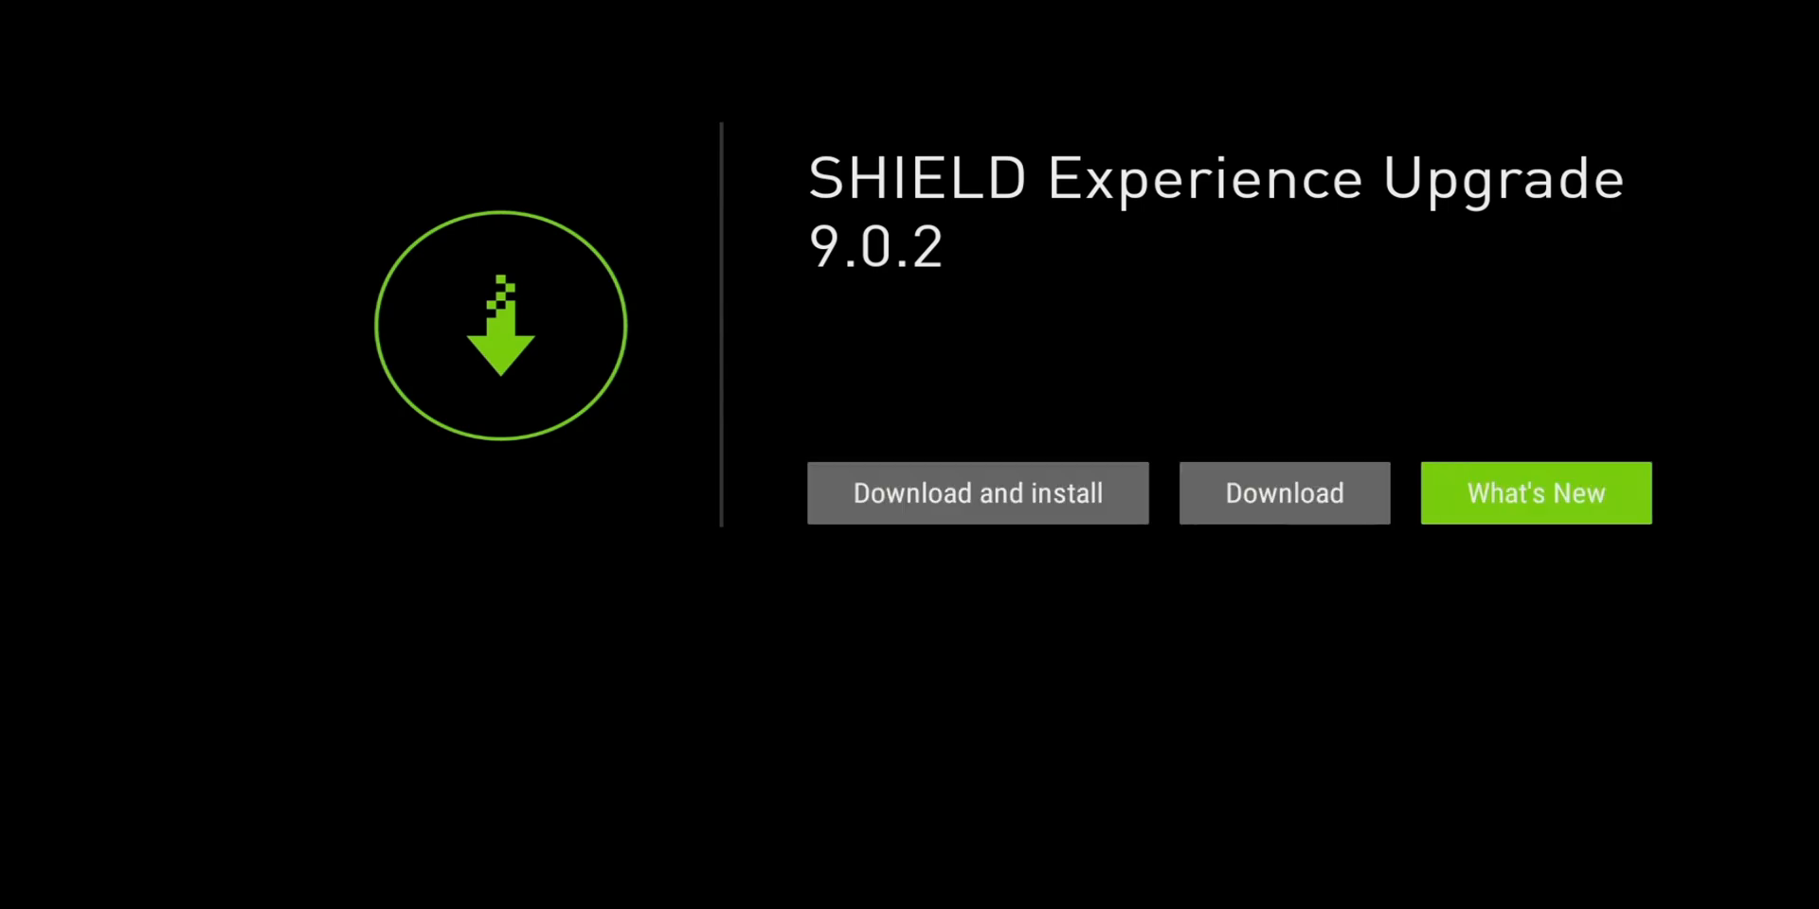
{"action": "left_click", "coordinate": [1533, 493]}
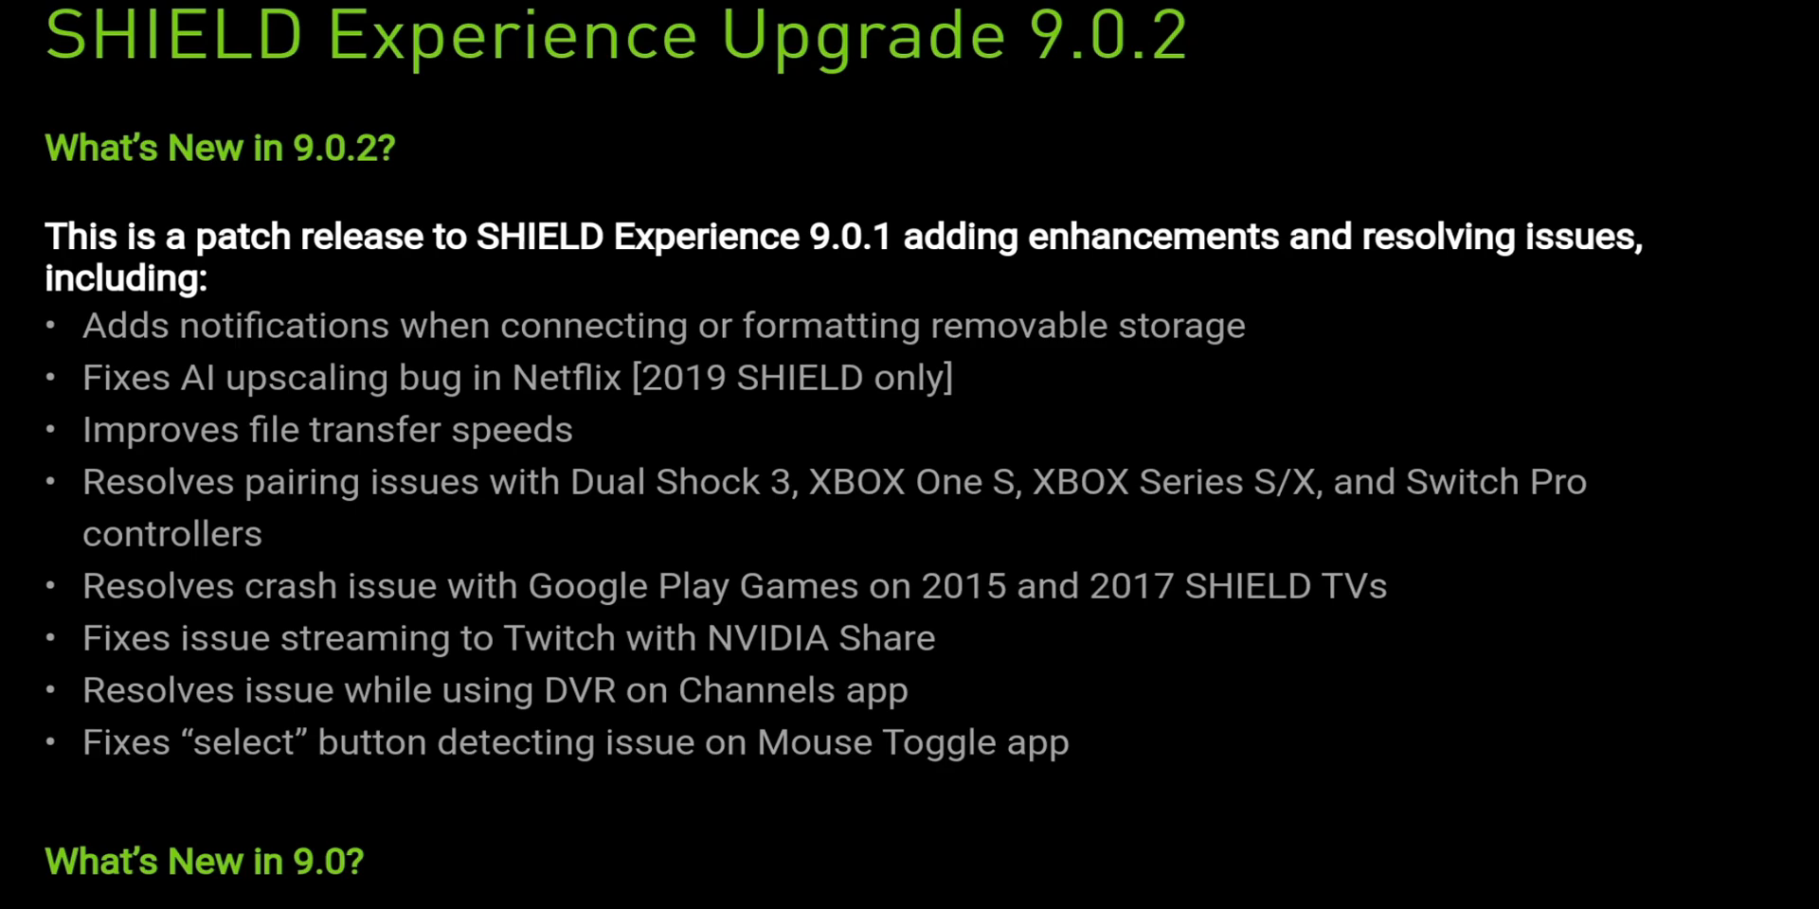
- Read down through the 9.0.2 notes, including Android 11 arriving in 9.0
{"action": "scroll", "scroll_direction": "down", "scroll_amount": 3}
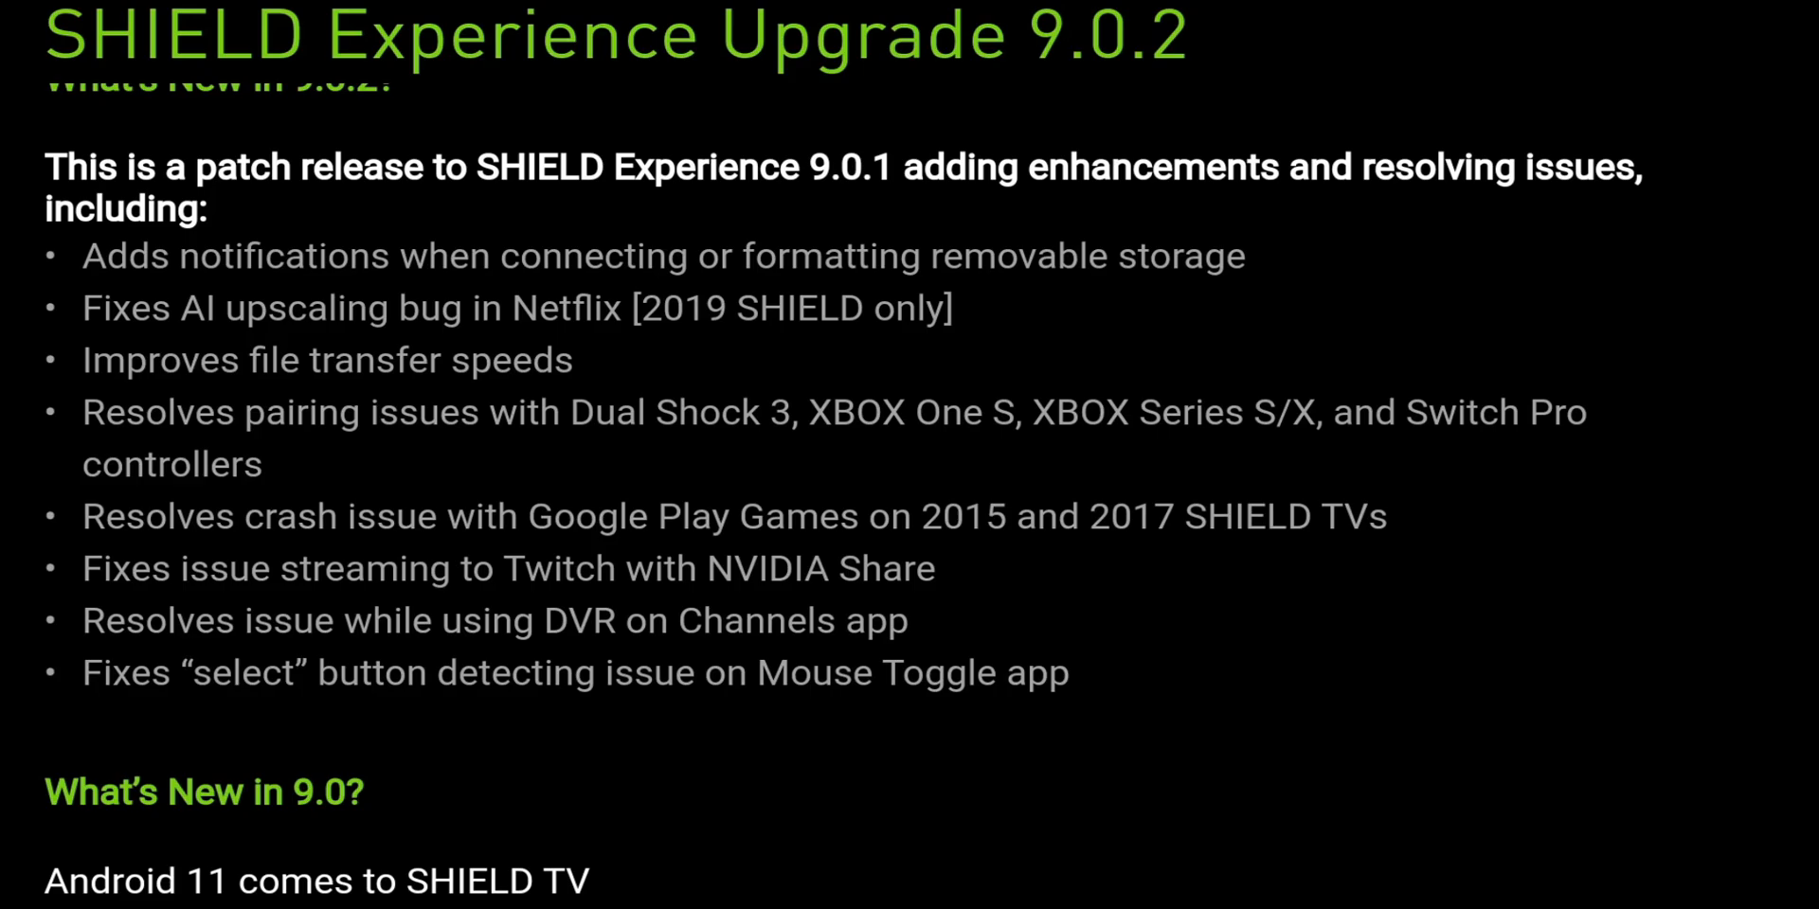
{"action": "scroll", "scroll_direction": "down", "scroll_amount": 3}
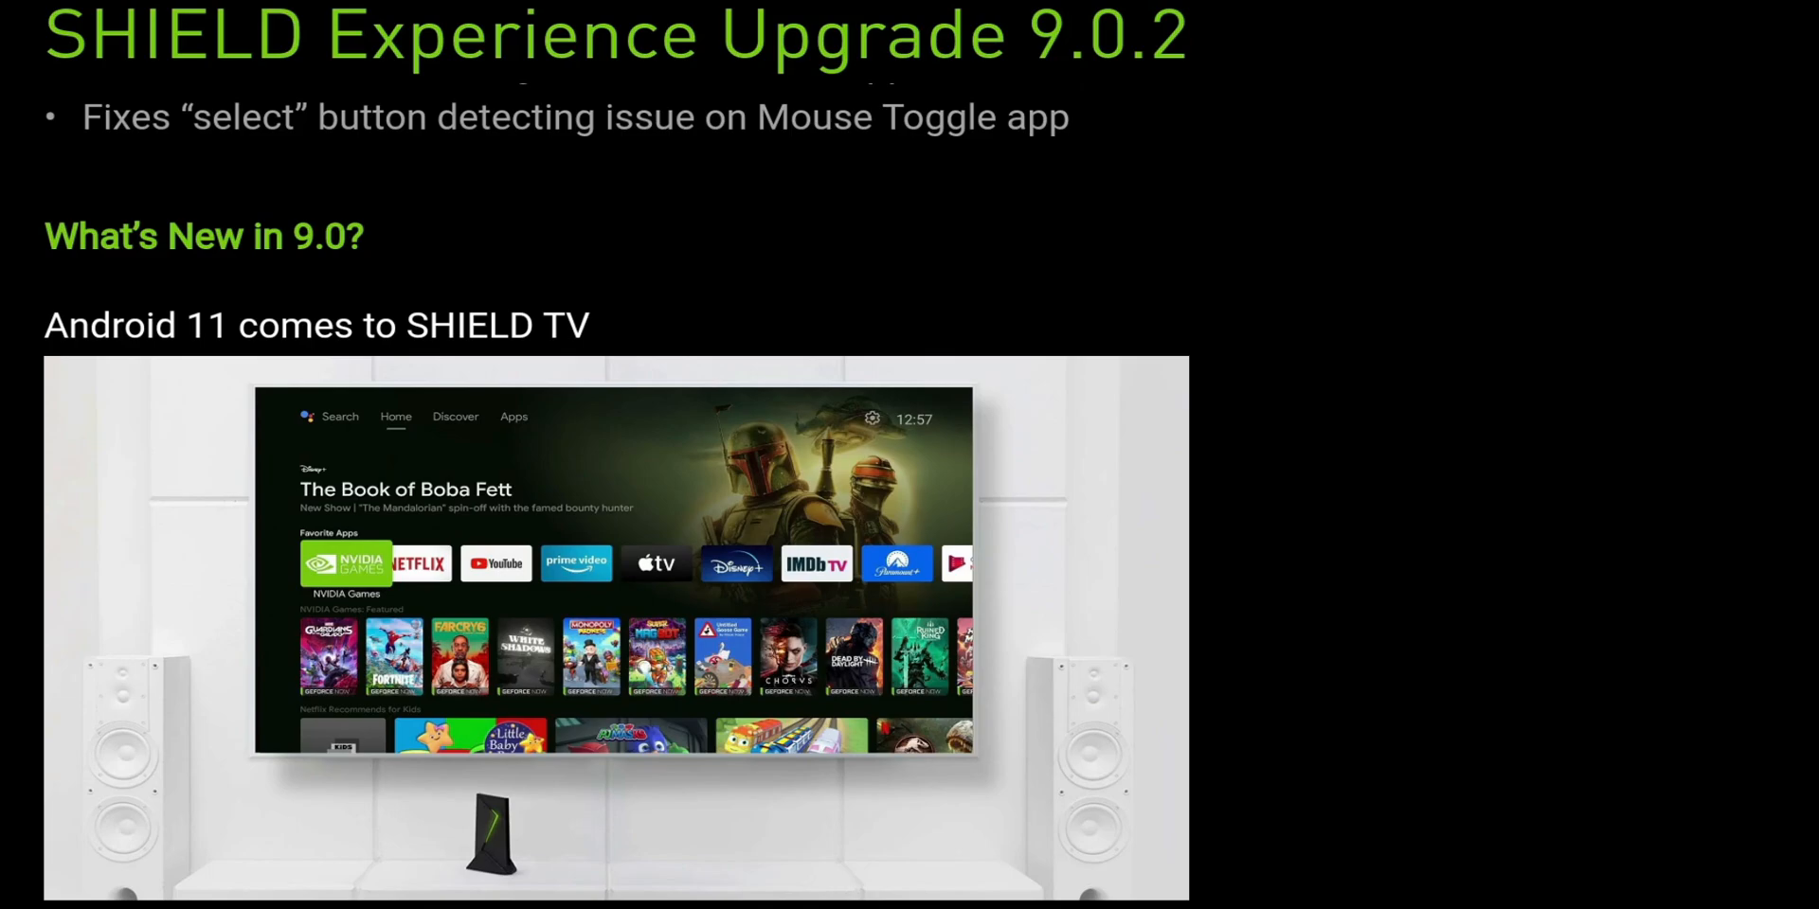
{"action": "scroll", "scroll_direction": "down", "scroll_amount": 3}
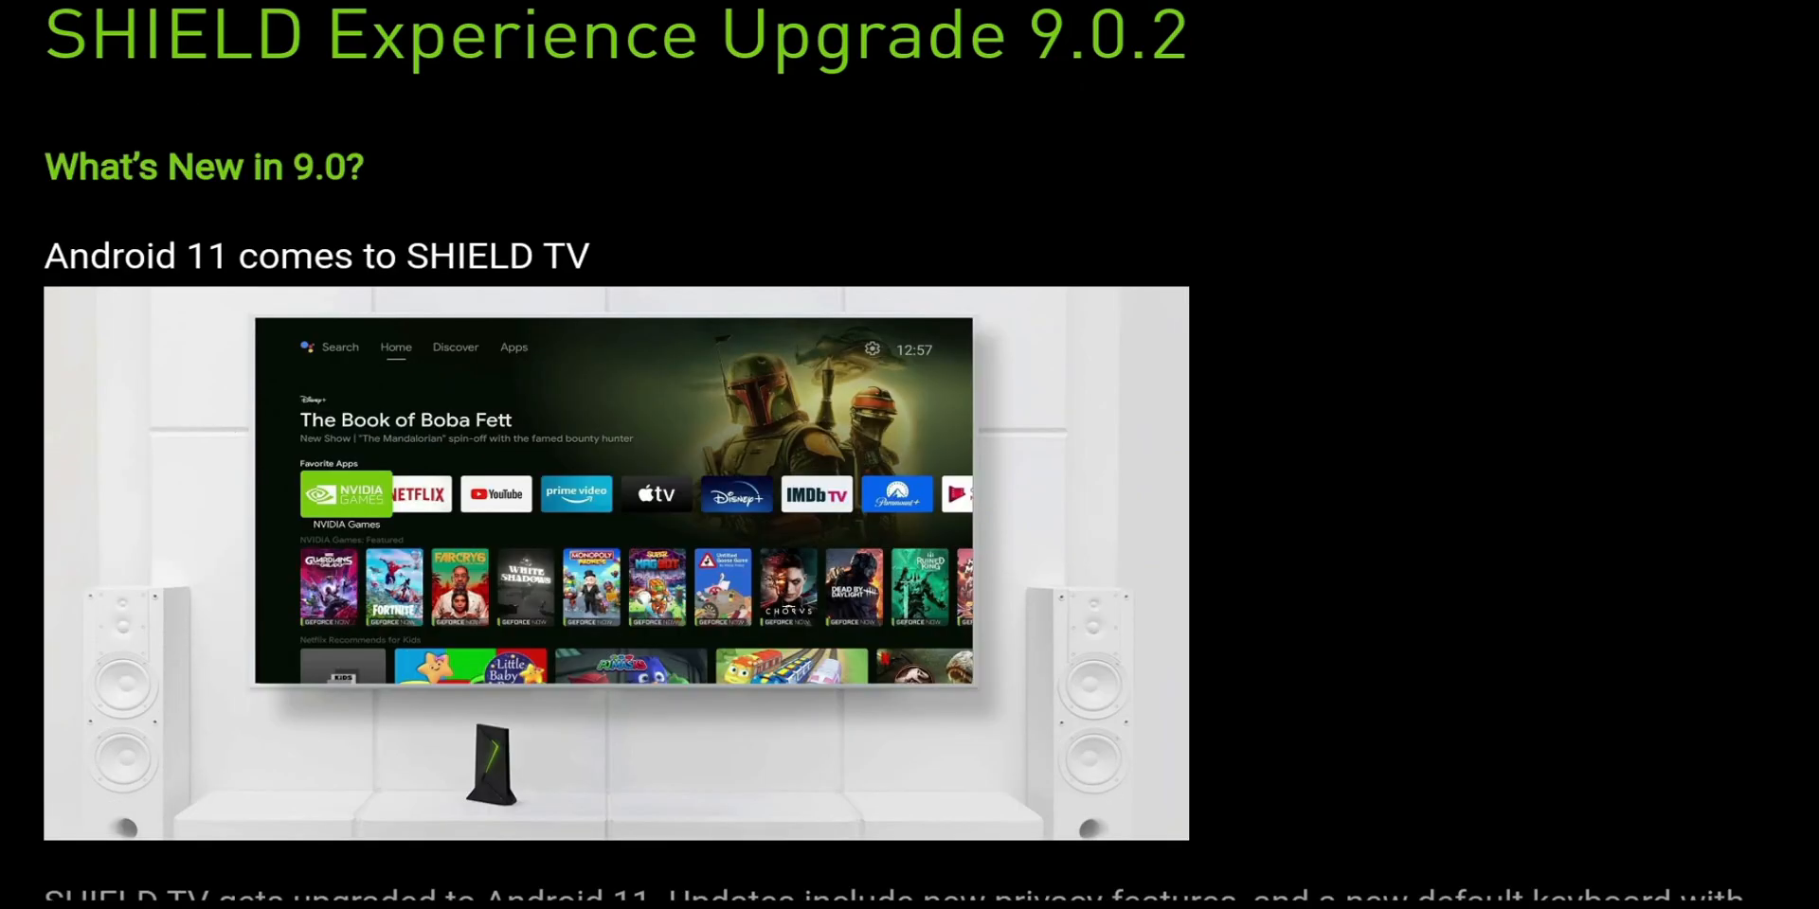
{"action": "scroll", "scroll_direction": "down", "scroll_amount": 3}
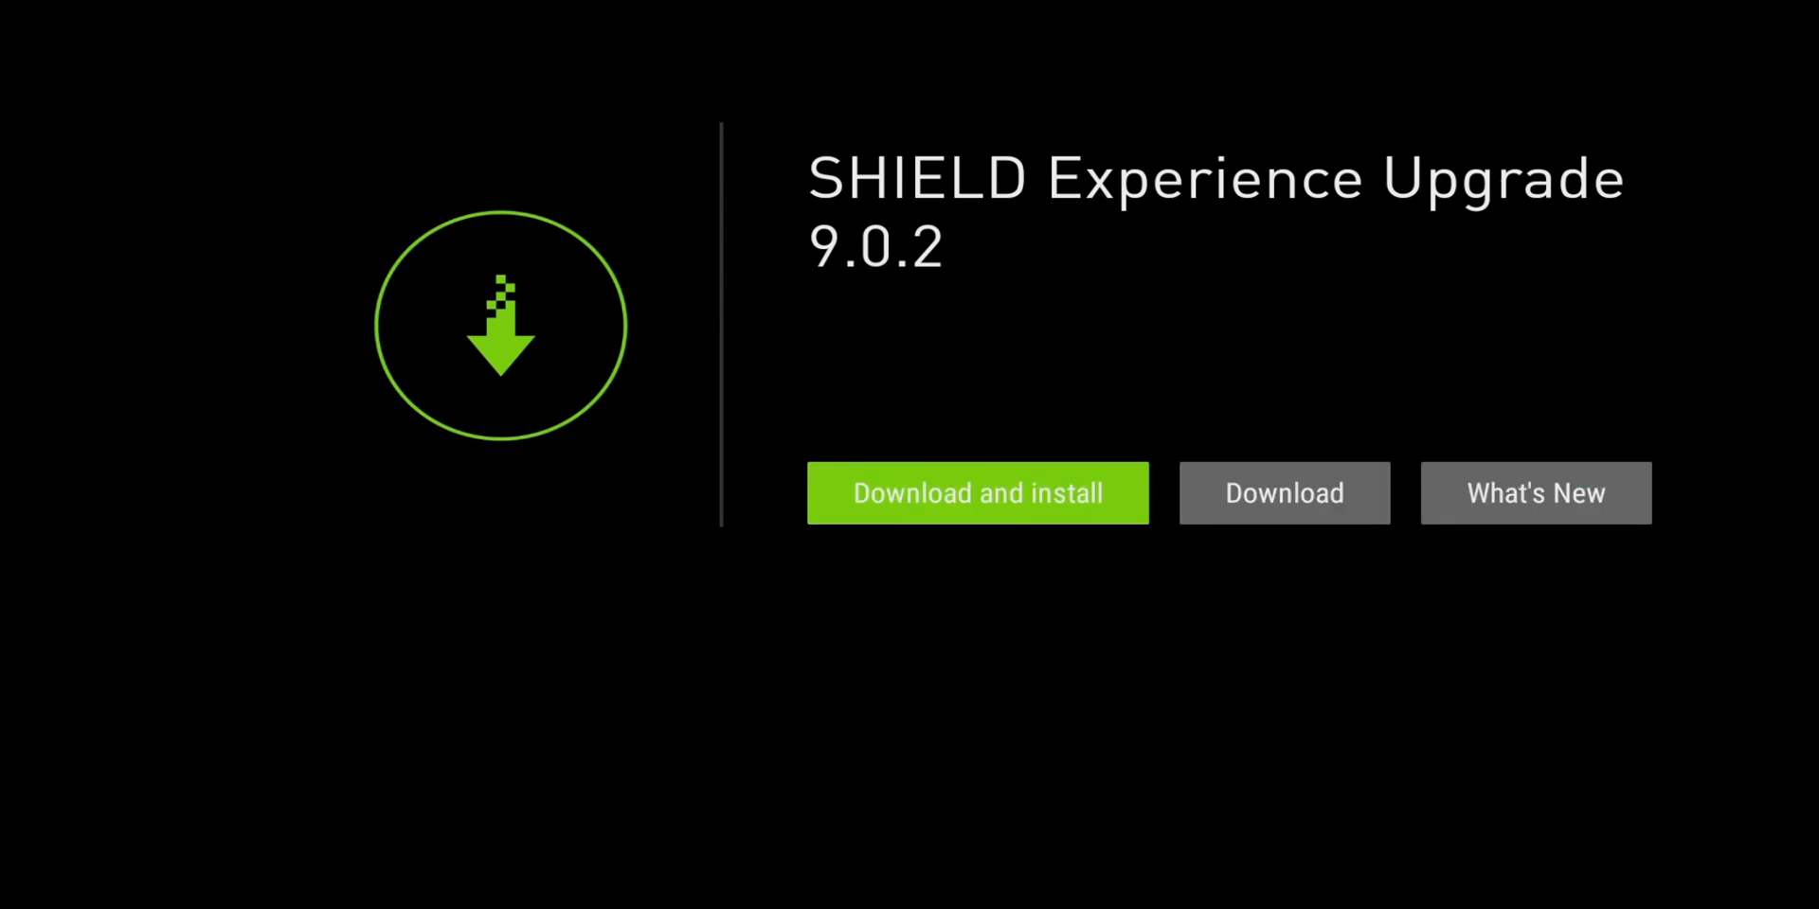
- Download and install the 9.0.2 upgrade and let the device restart
{"action": "left_click", "coordinate": [976, 491]}
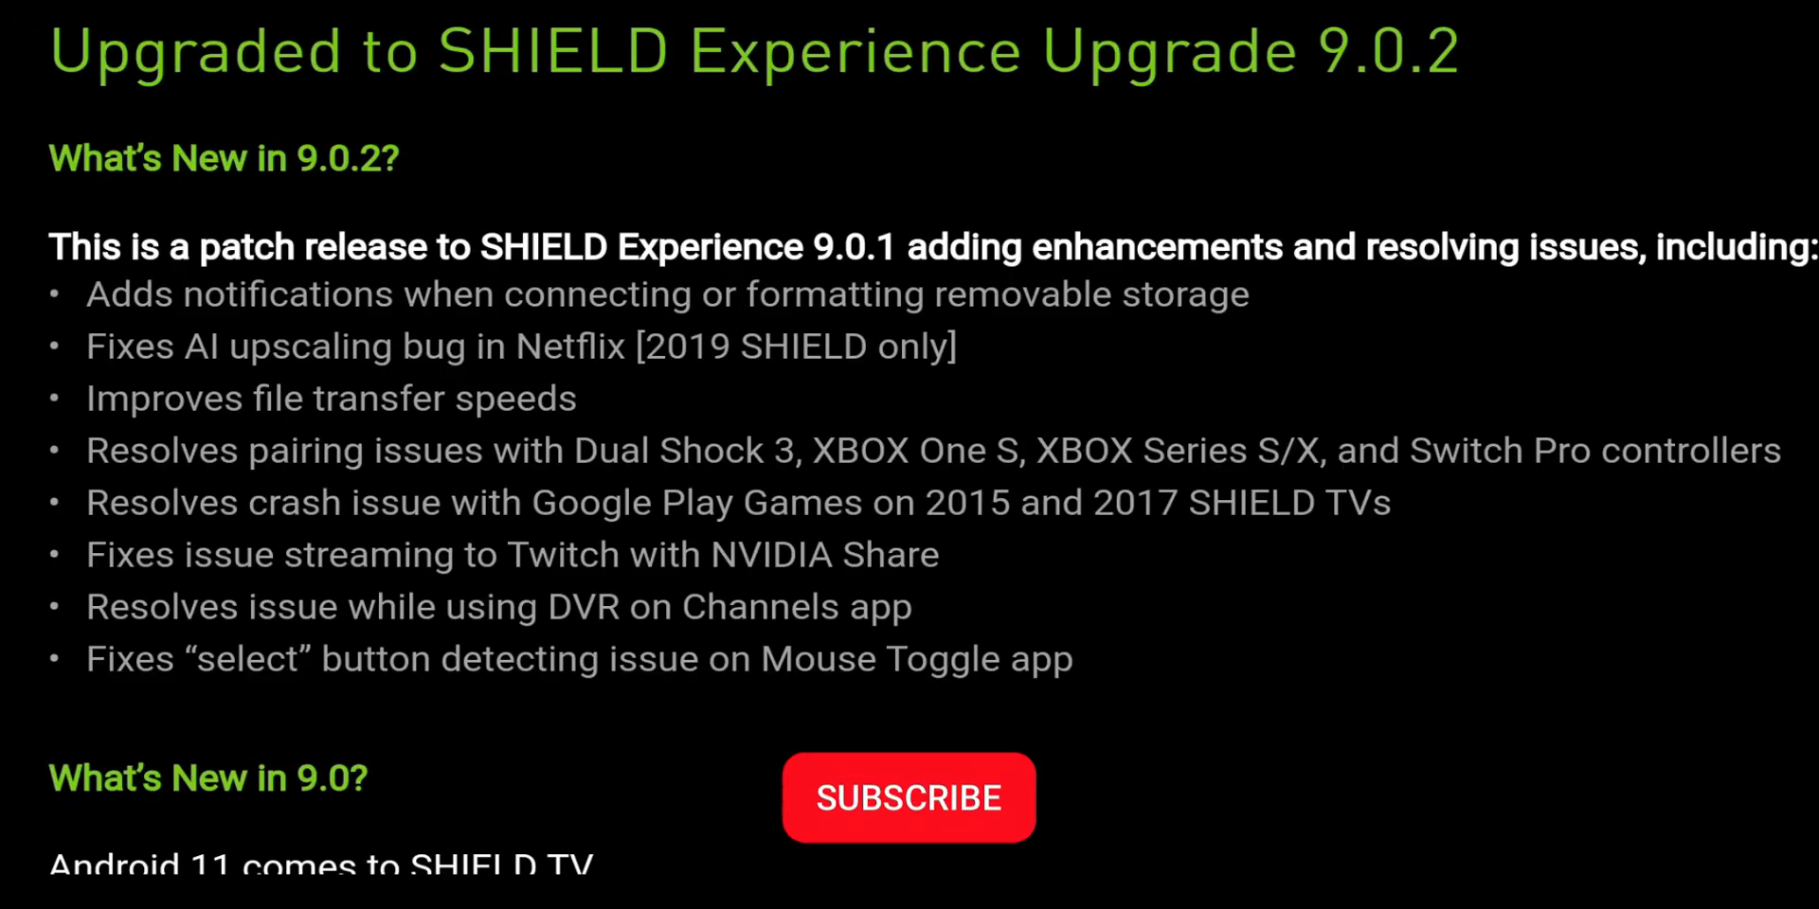
- Dismiss the 'Upgraded to 9.0.2' notes and return to the Home view
{"action": "left_click", "coordinate": [908, 797]}
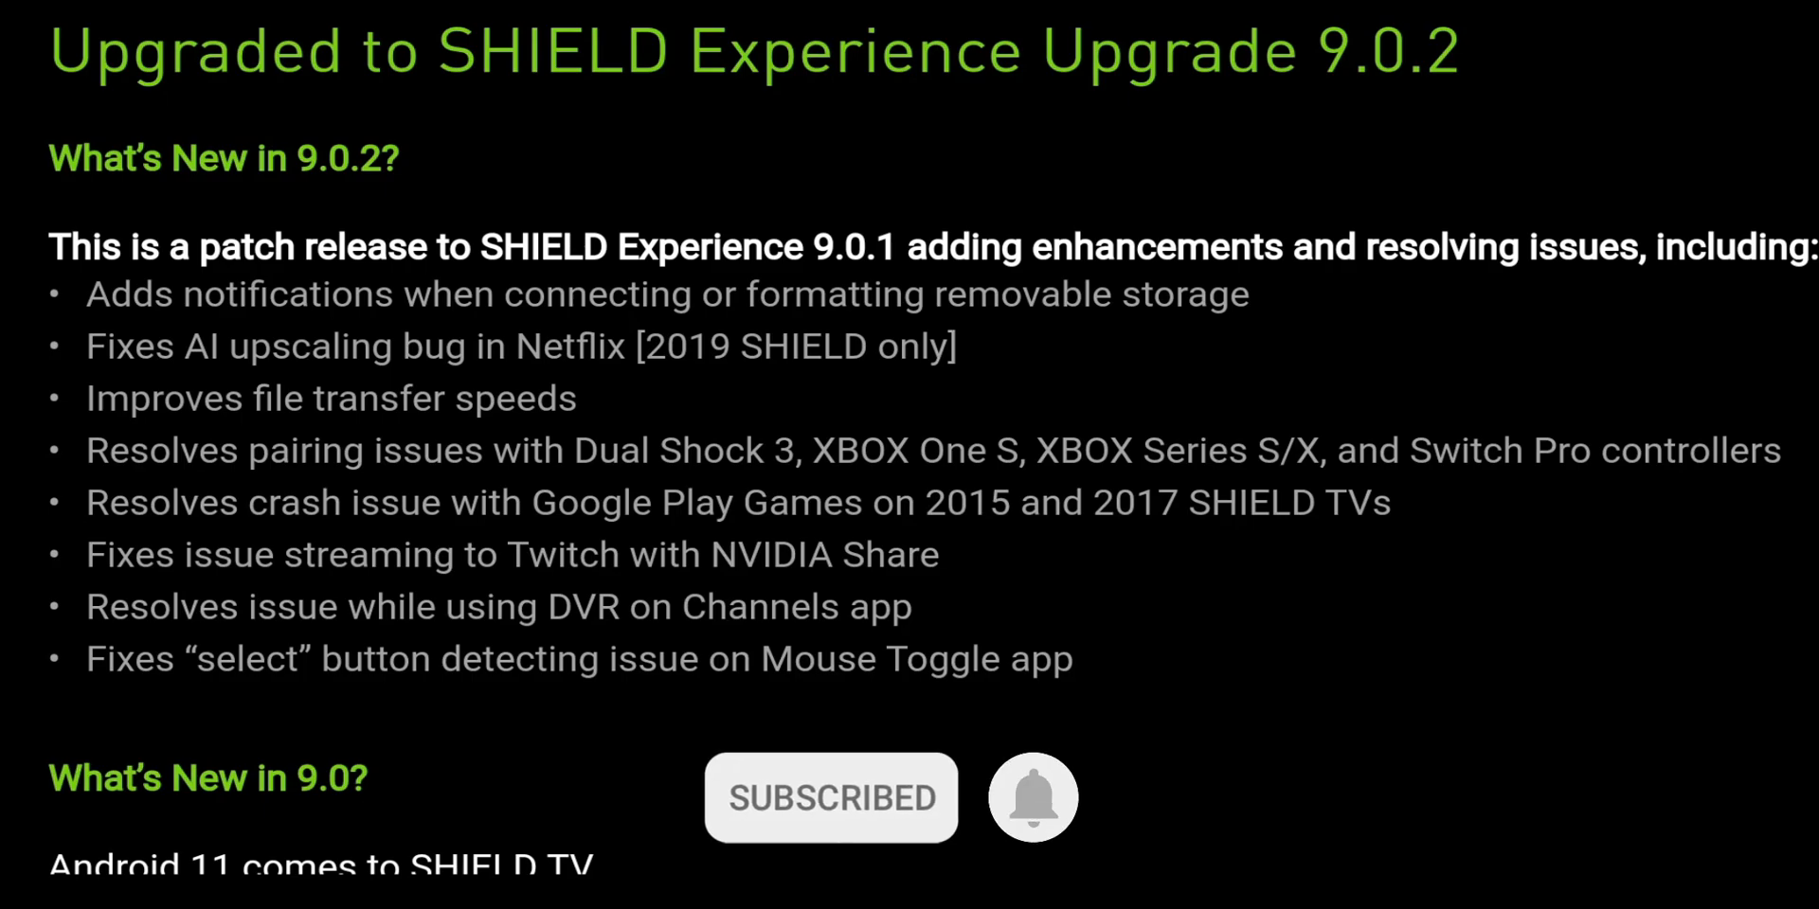
{"action": "left_click", "coordinate": [1031, 797]}
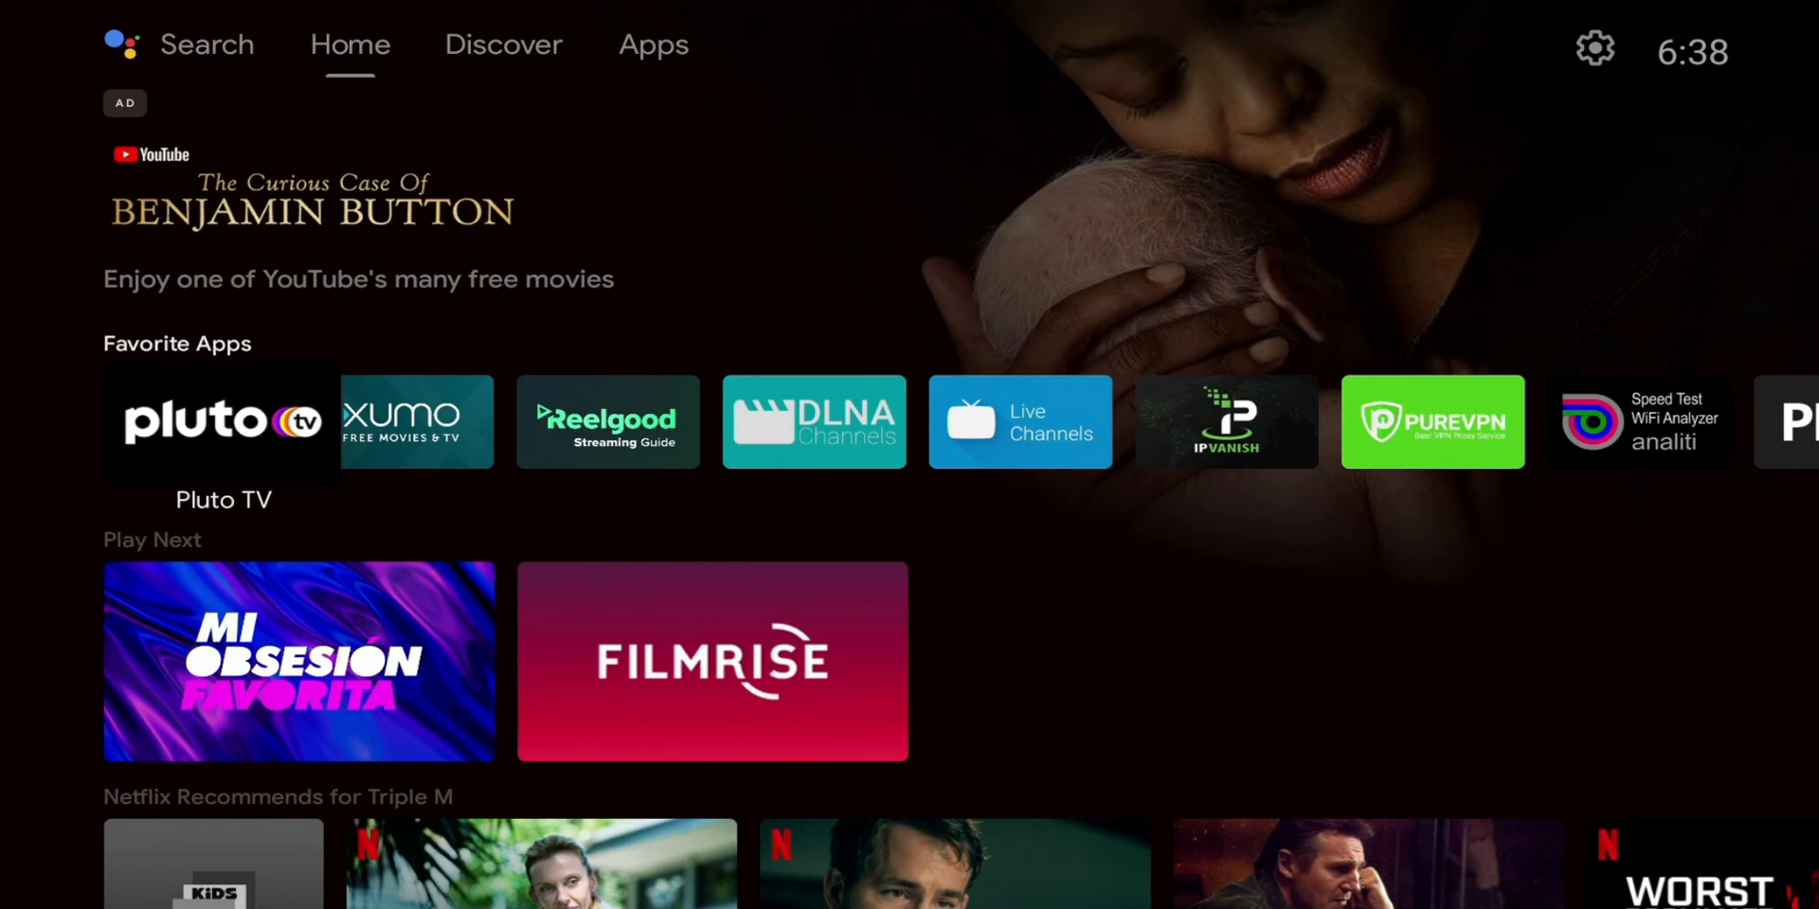
- Browse the Home view, then switch to the Apps view listing installed apps
{"action": "scroll", "scroll_direction": "down", "scroll_amount": 3}
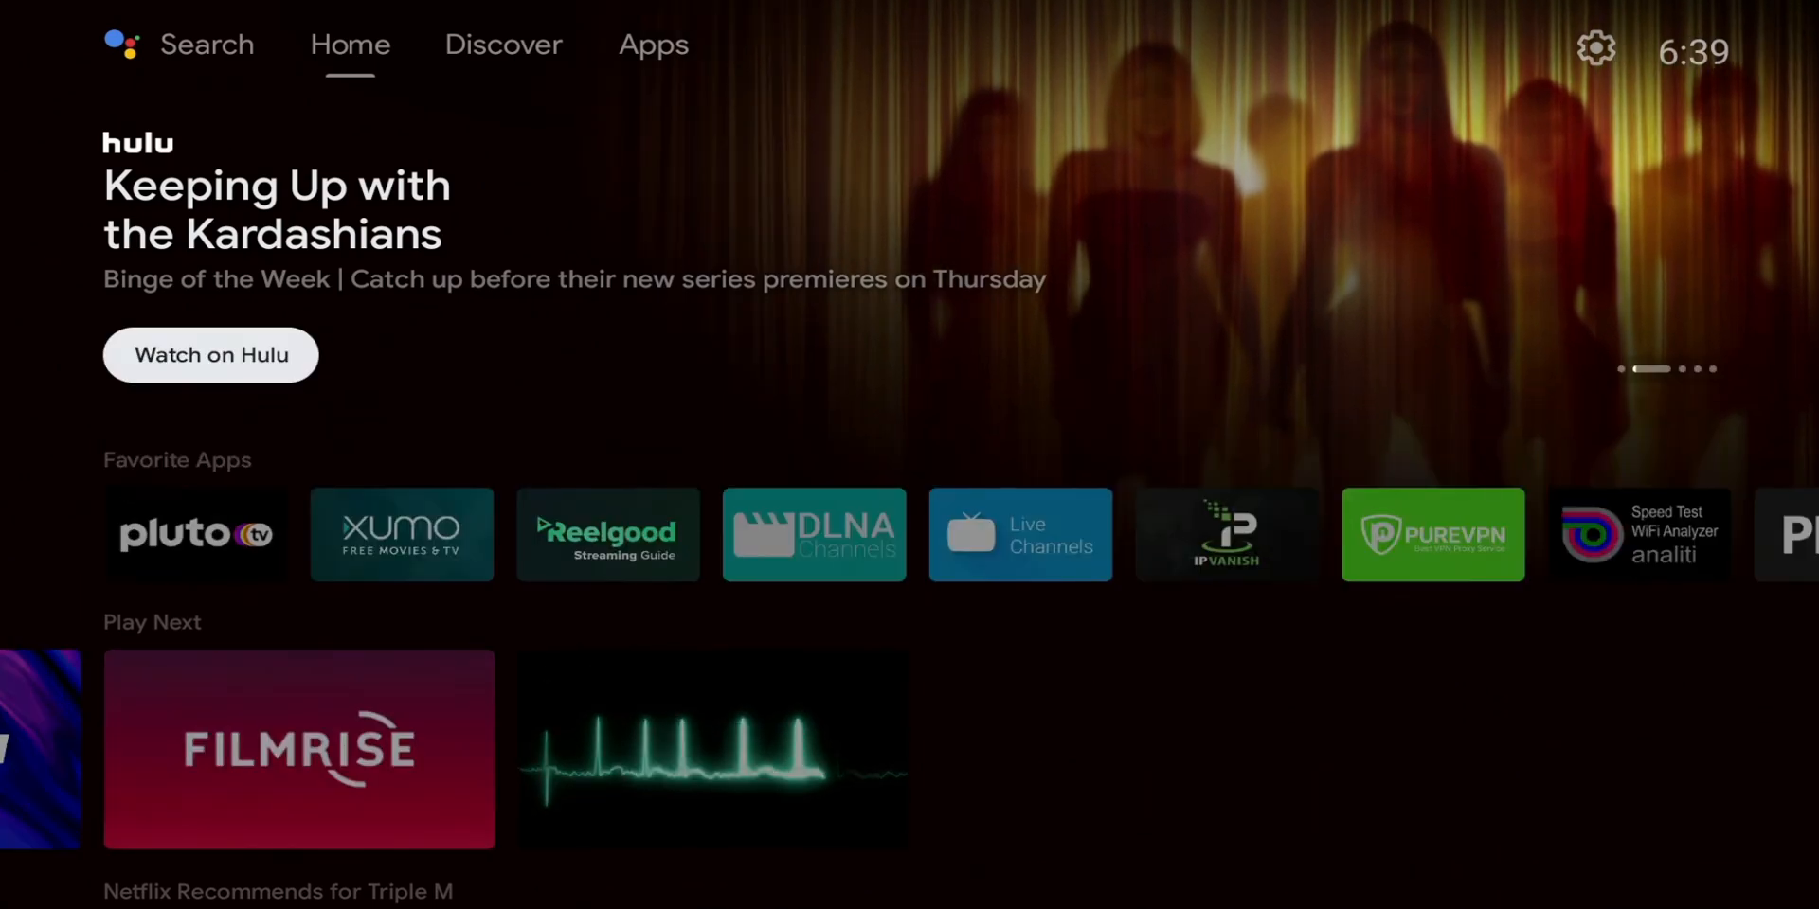
{"action": "left_click", "coordinate": [652, 45]}
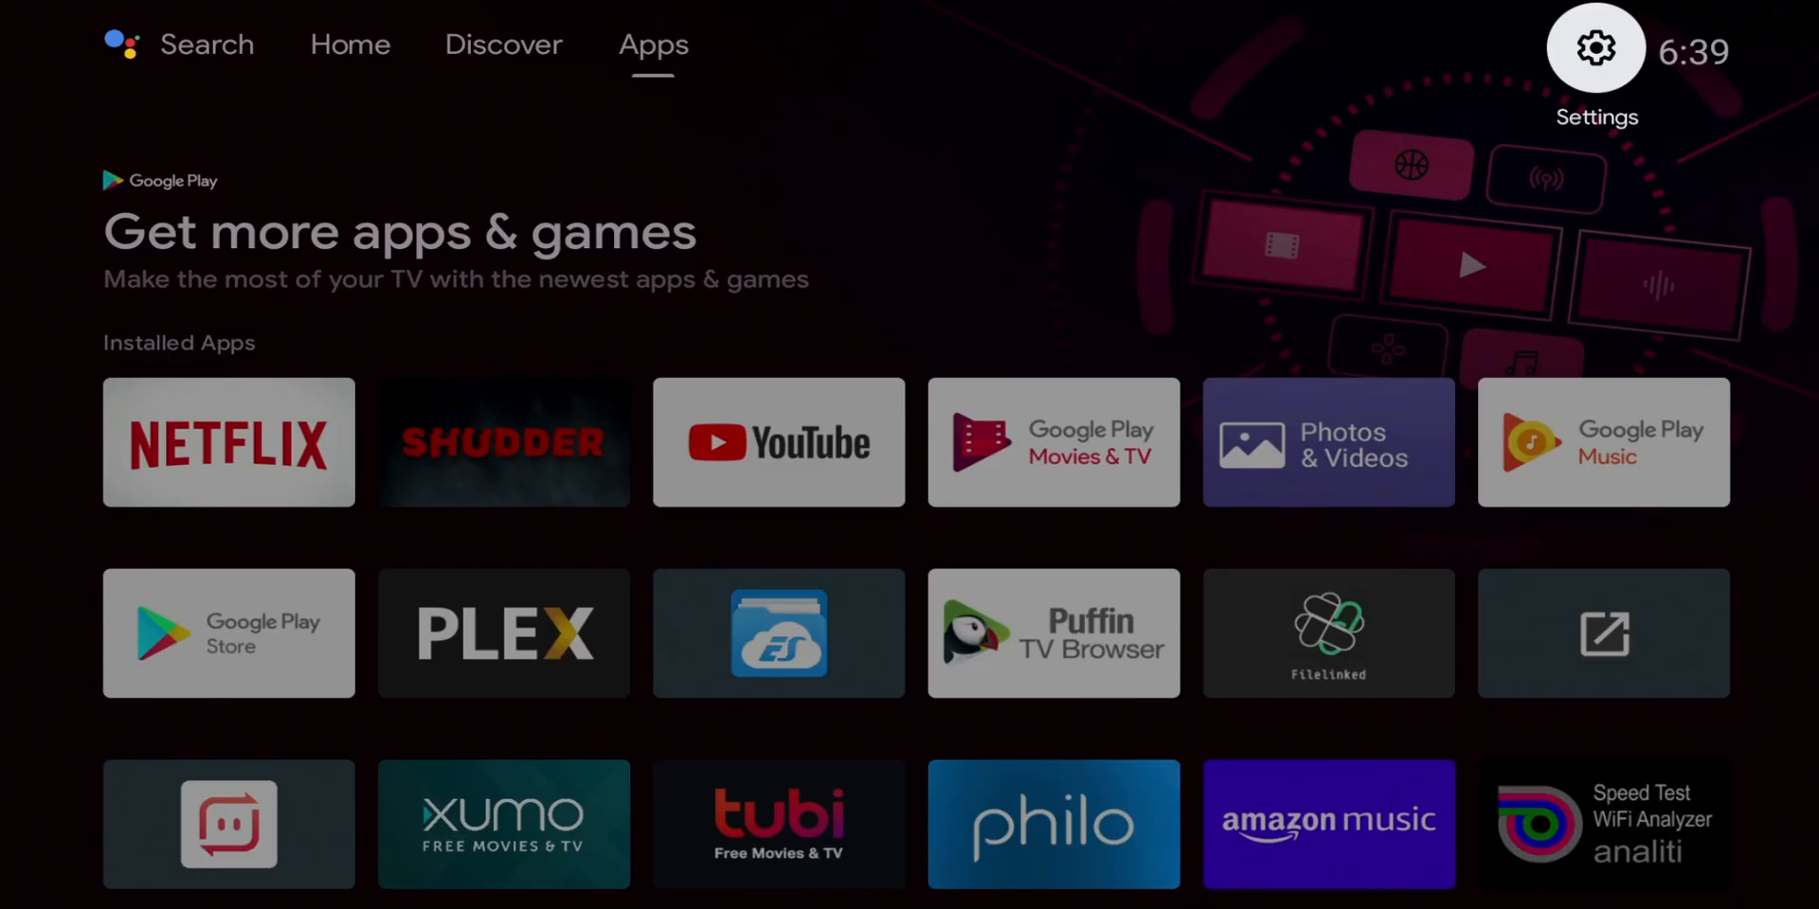
- Review the software version under Device Preferences > About, then close Settings
{"action": "left_click", "coordinate": [1593, 48]}
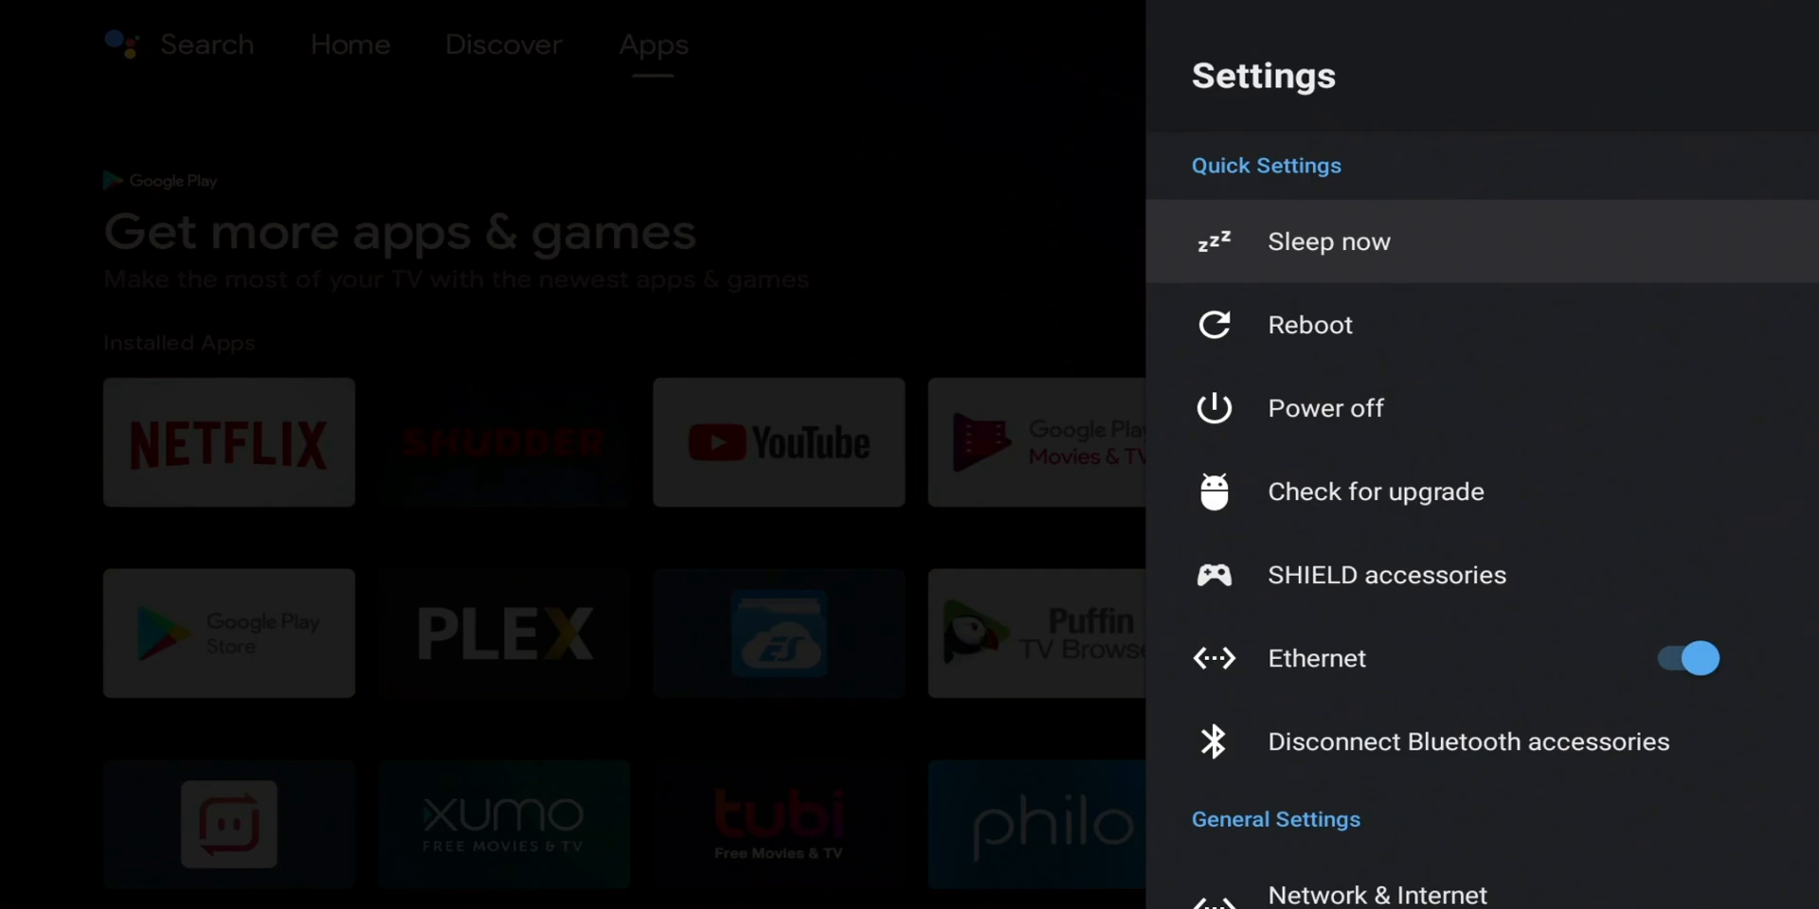
{"action": "scroll", "scroll_direction": "down", "scroll_amount": 3}
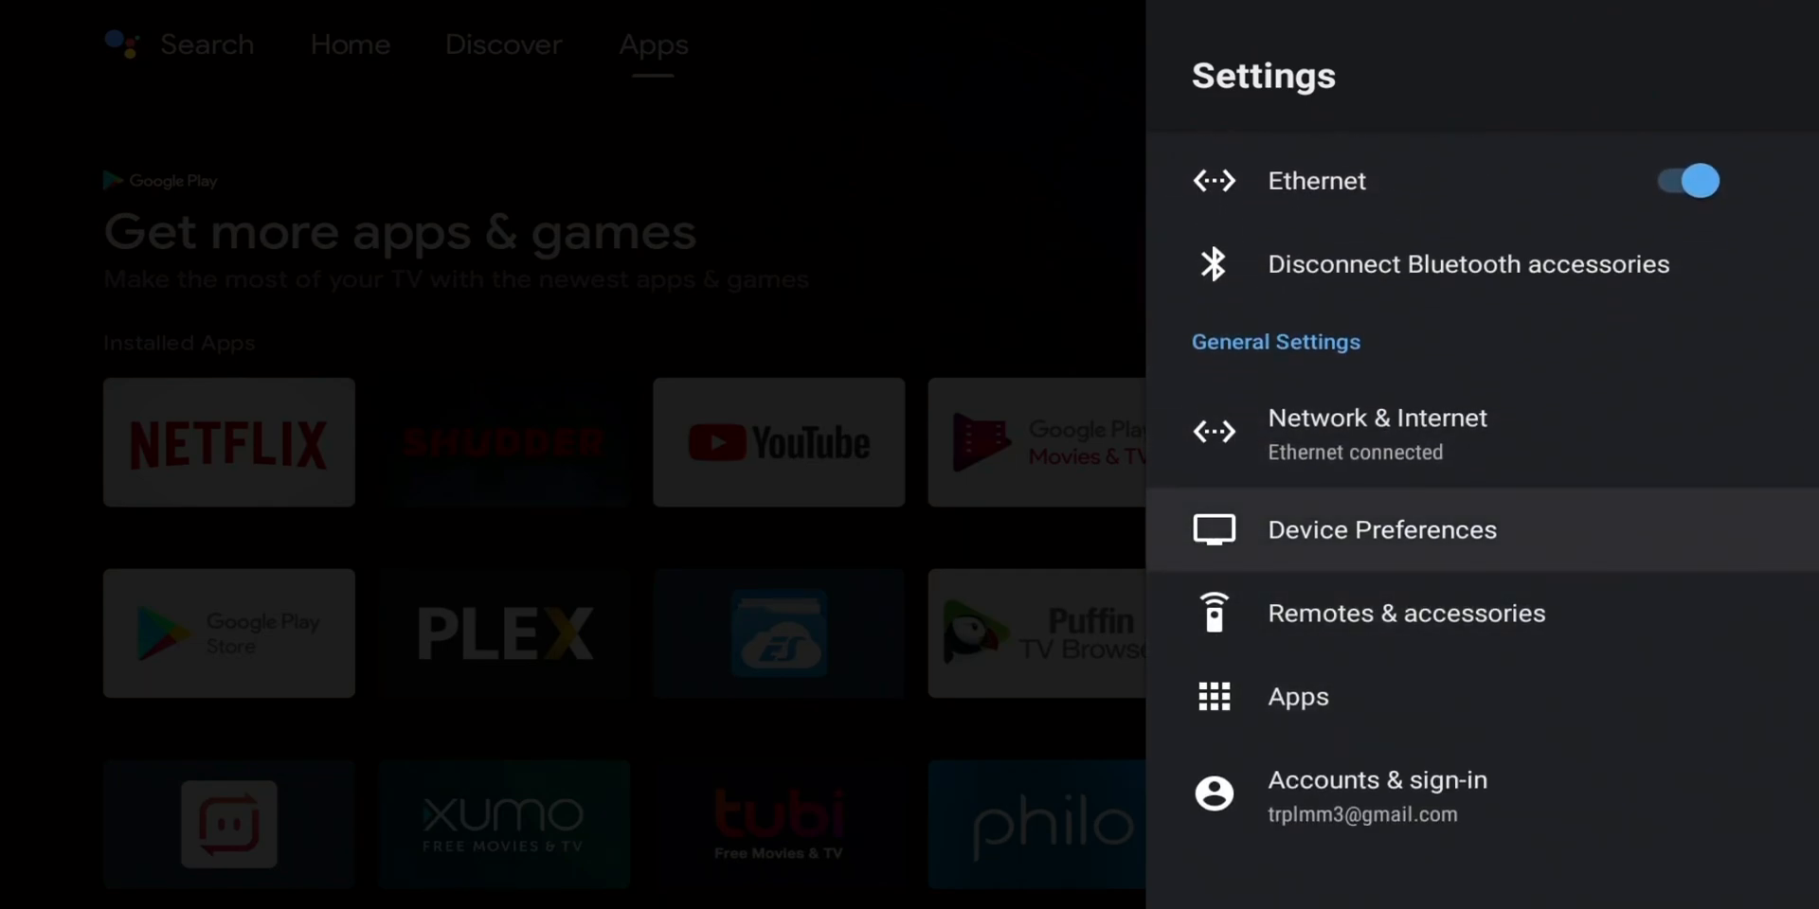
{"action": "left_click", "coordinate": [1382, 529]}
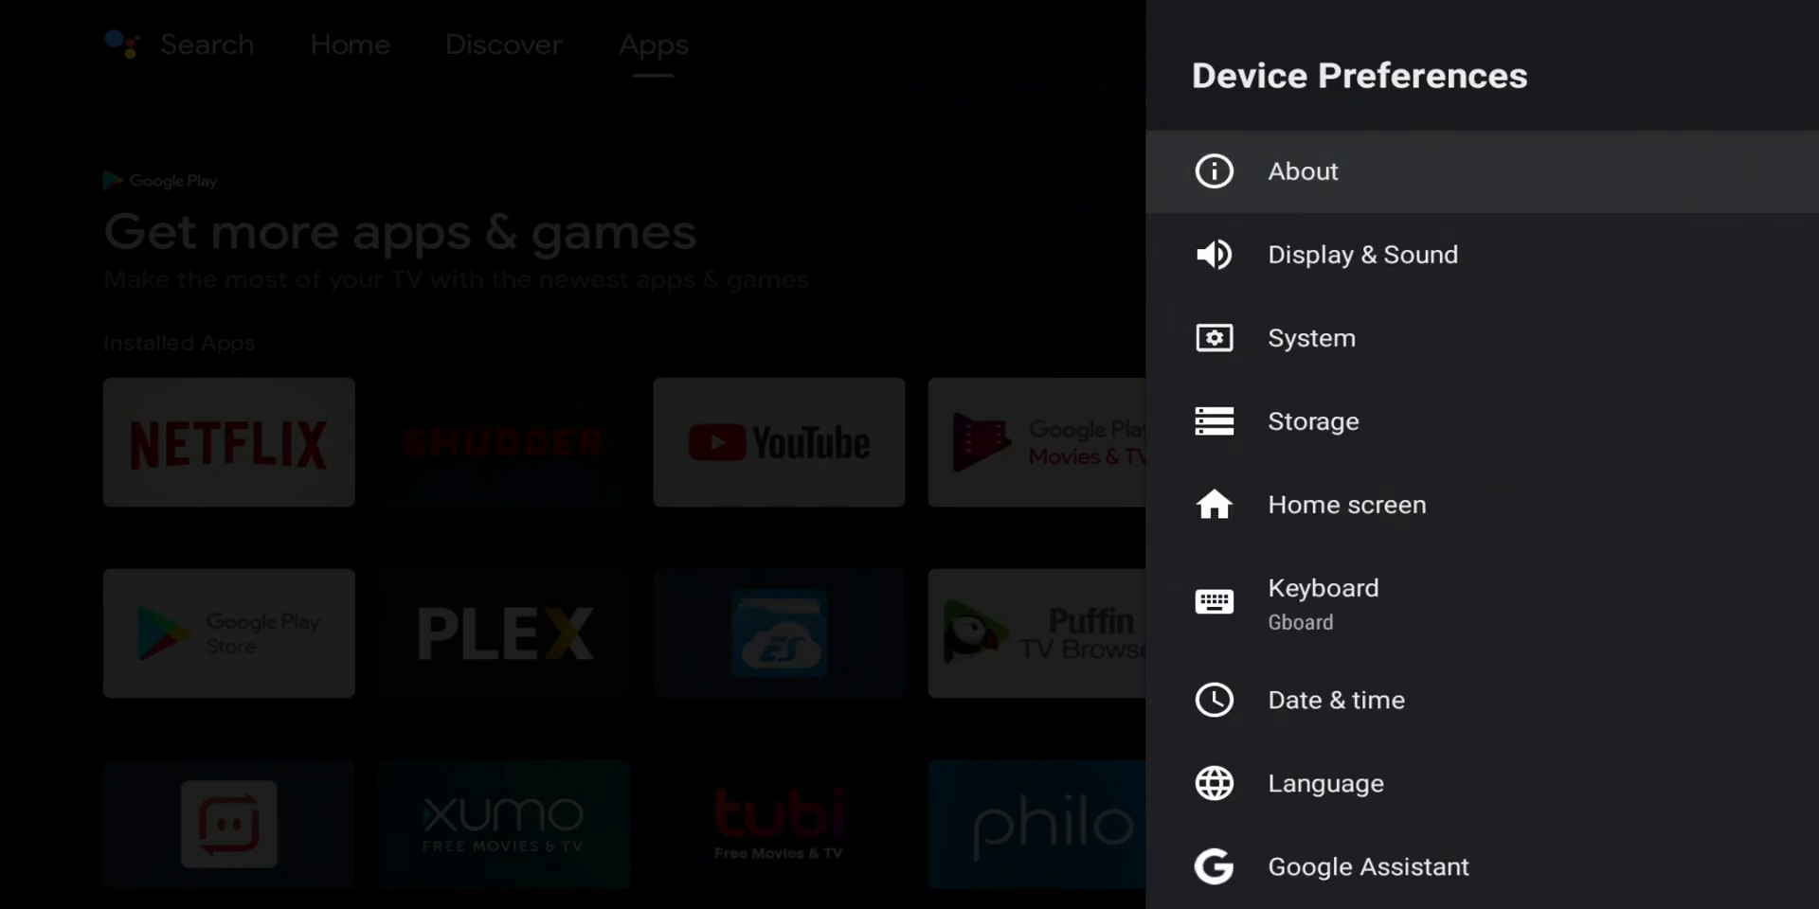
{"action": "left_click", "coordinate": [1301, 172]}
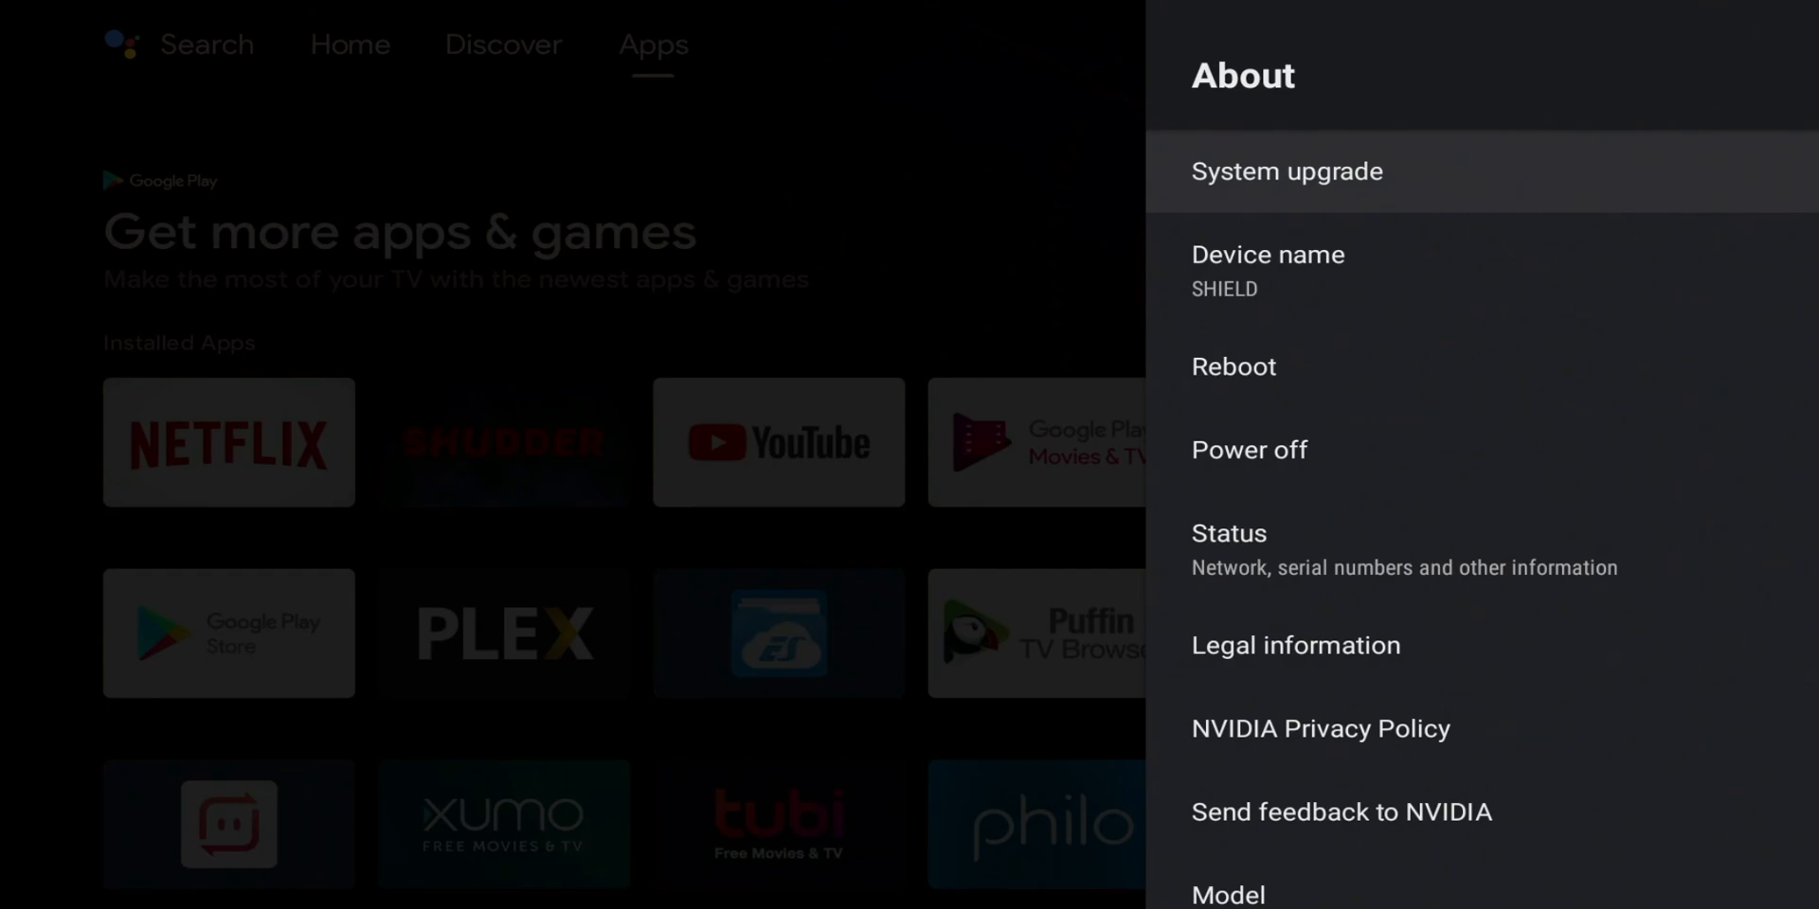
{"action": "scroll", "scroll_direction": "down", "scroll_amount": 3}
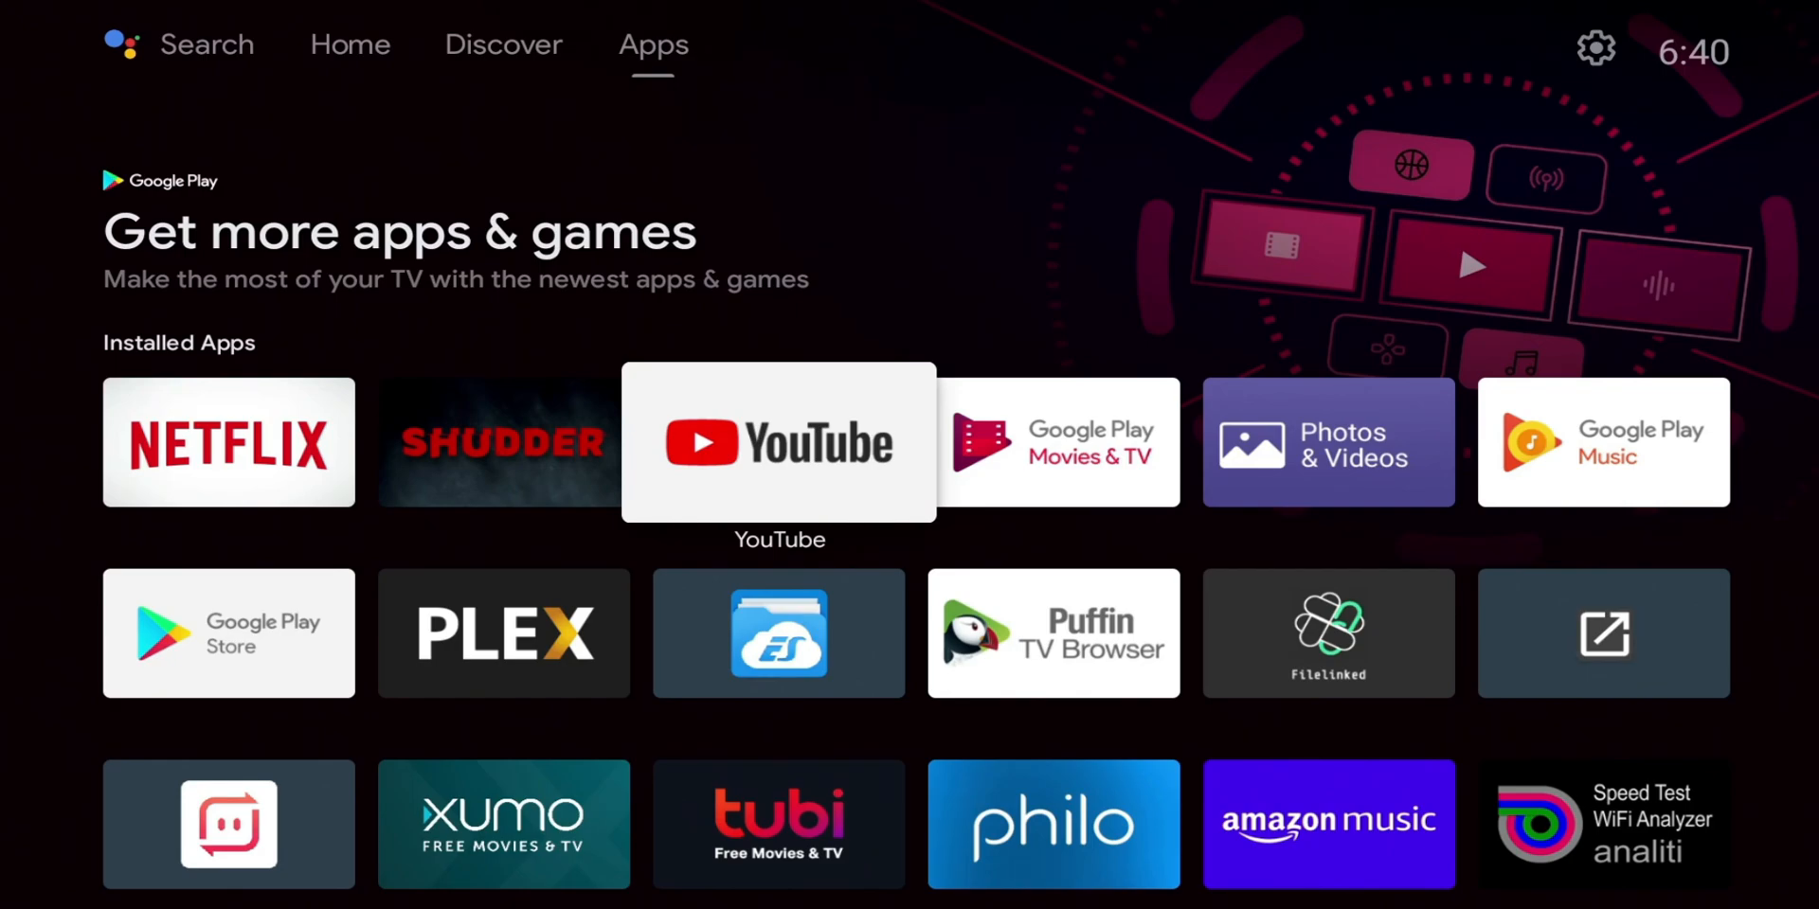
{"action": "left_click", "coordinate": [778, 442]}
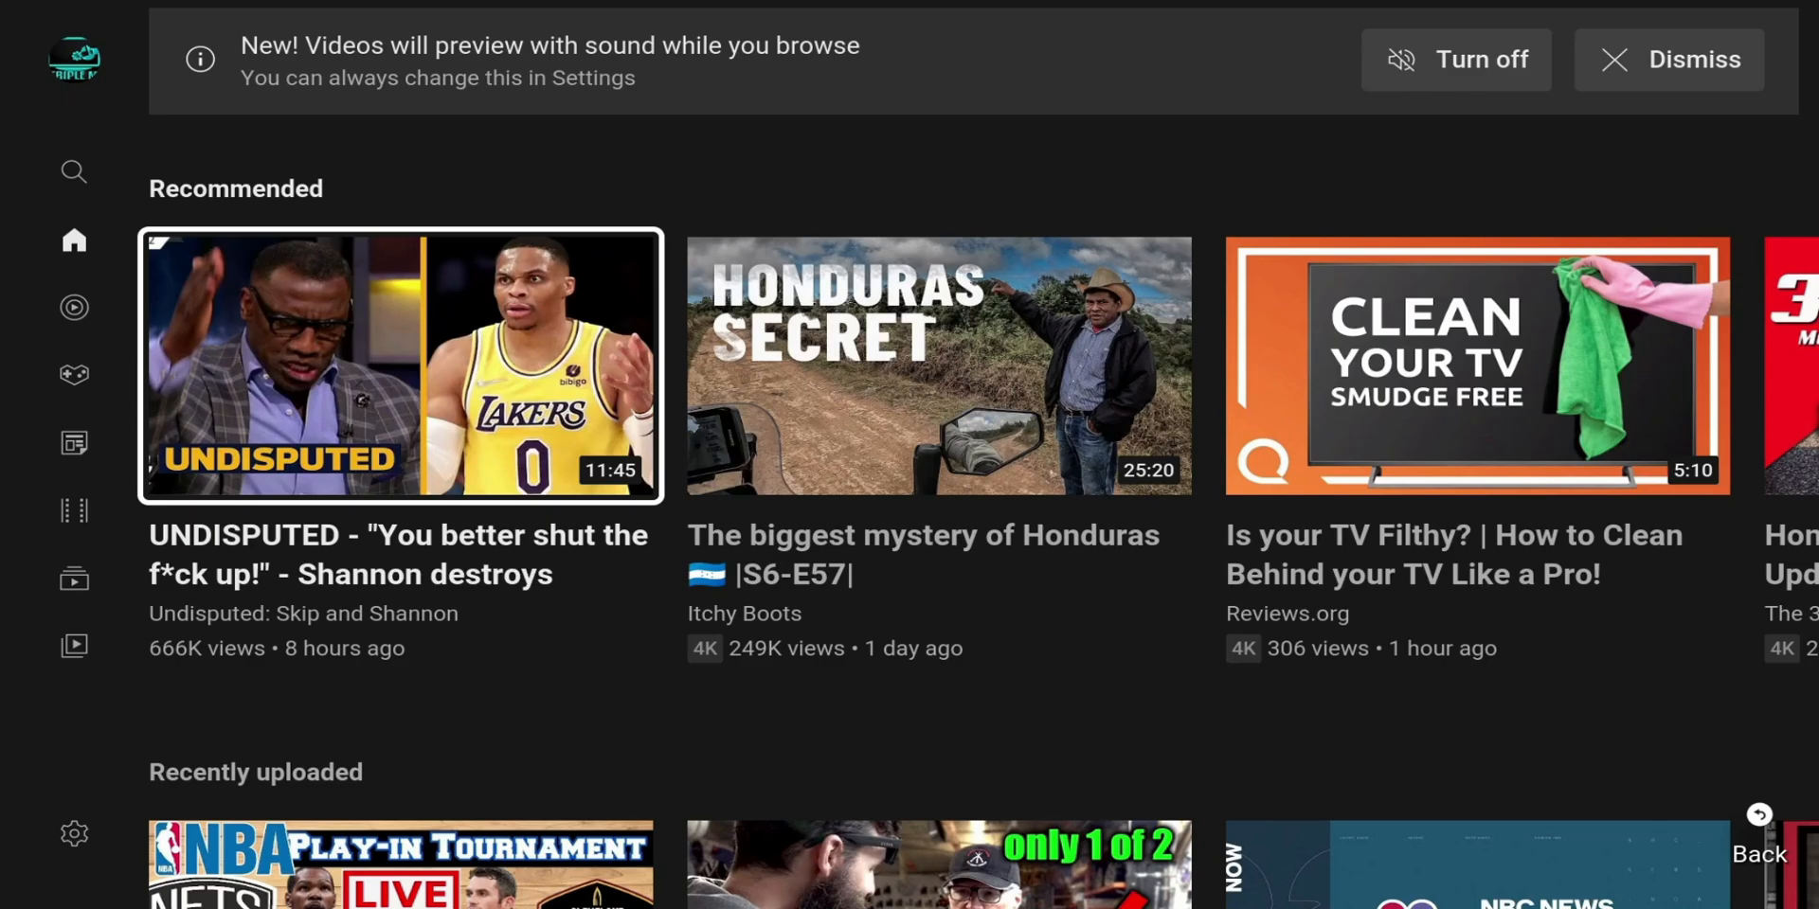
{"action": "scroll", "scroll_direction": "down", "scroll_amount": 3}
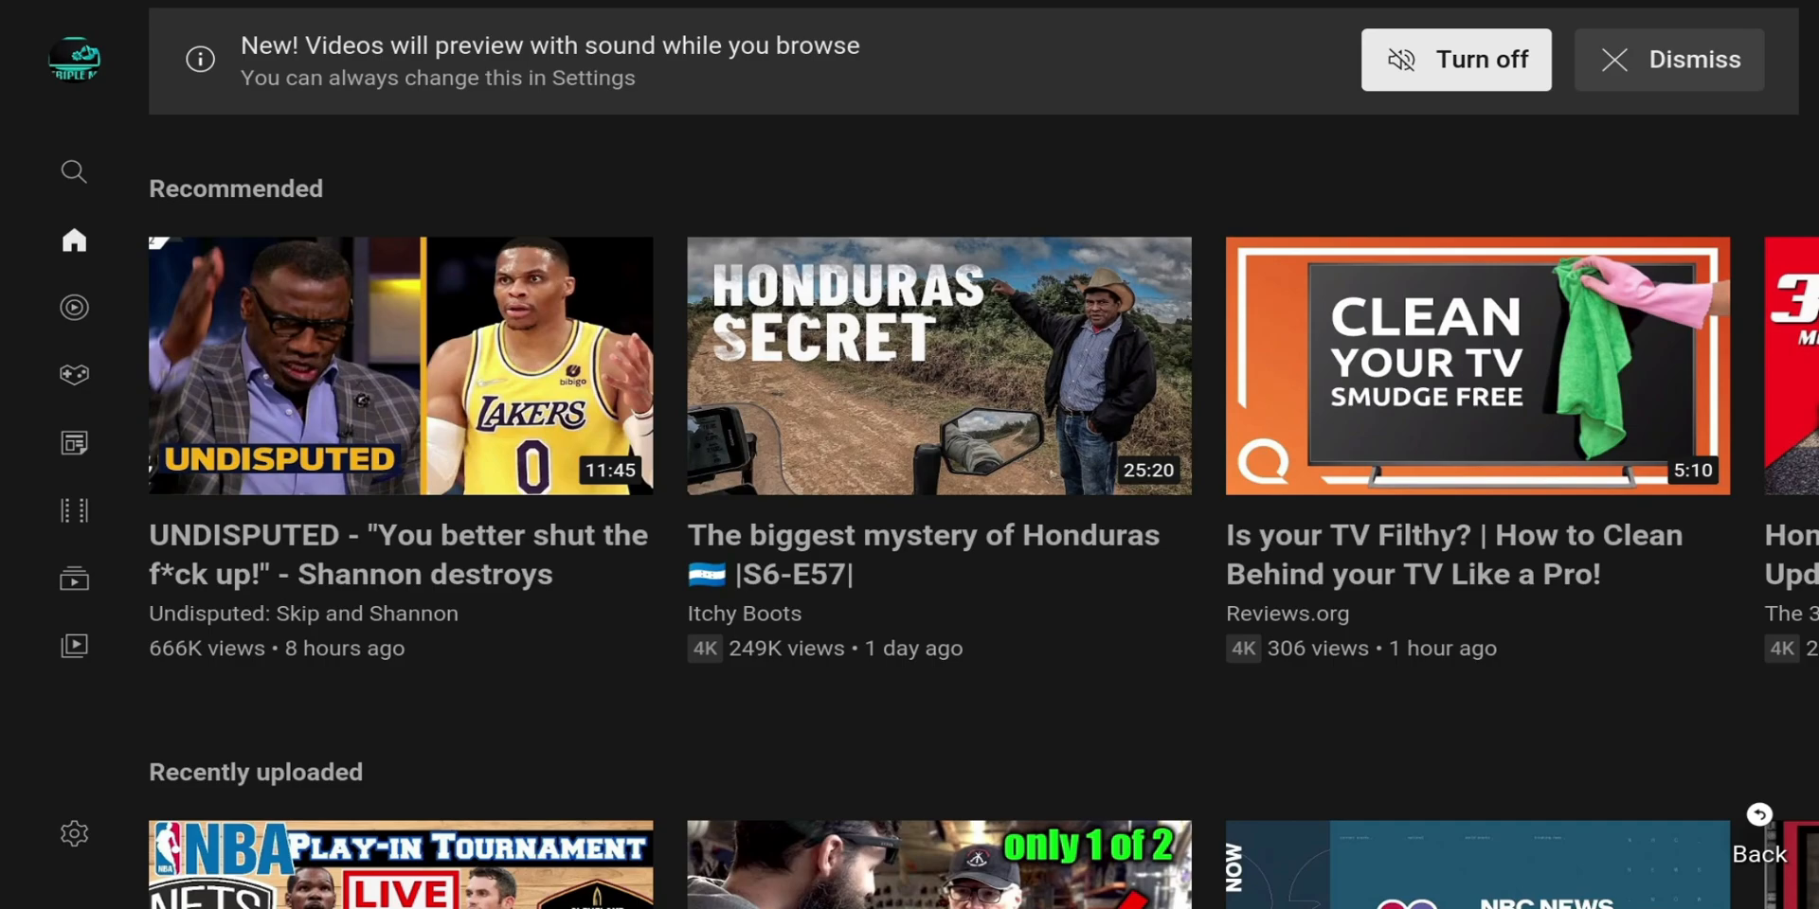
{"action": "left_click", "coordinate": [74, 59]}
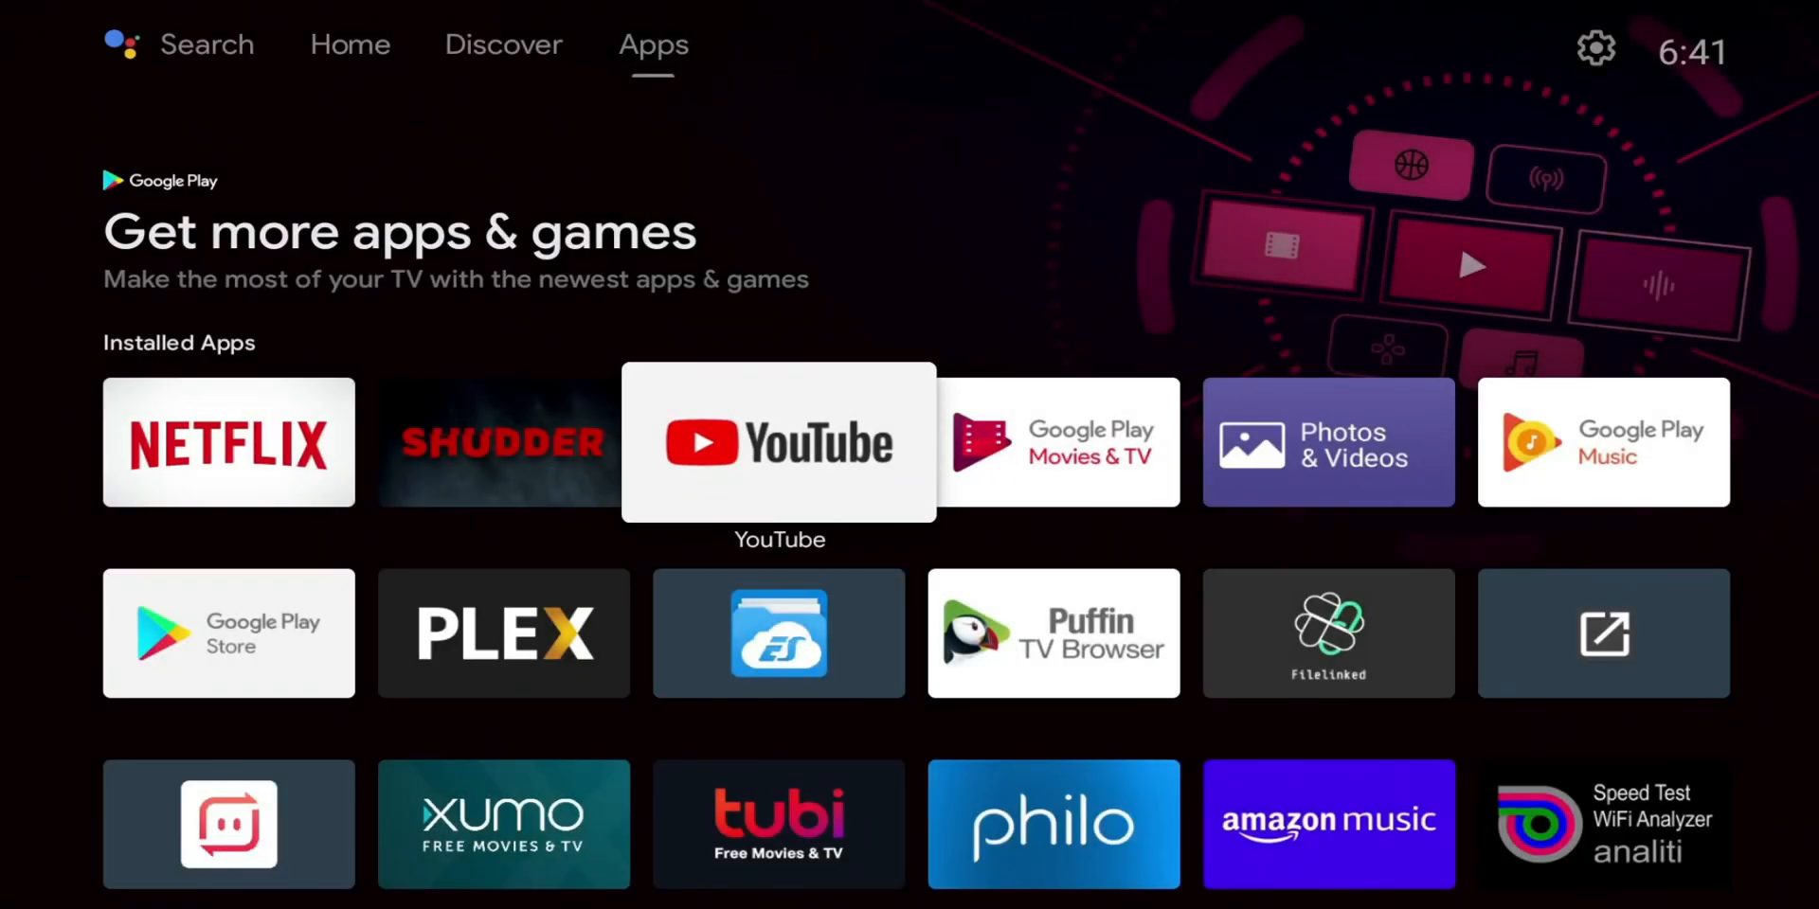
{"action": "left_click", "coordinate": [779, 442]}
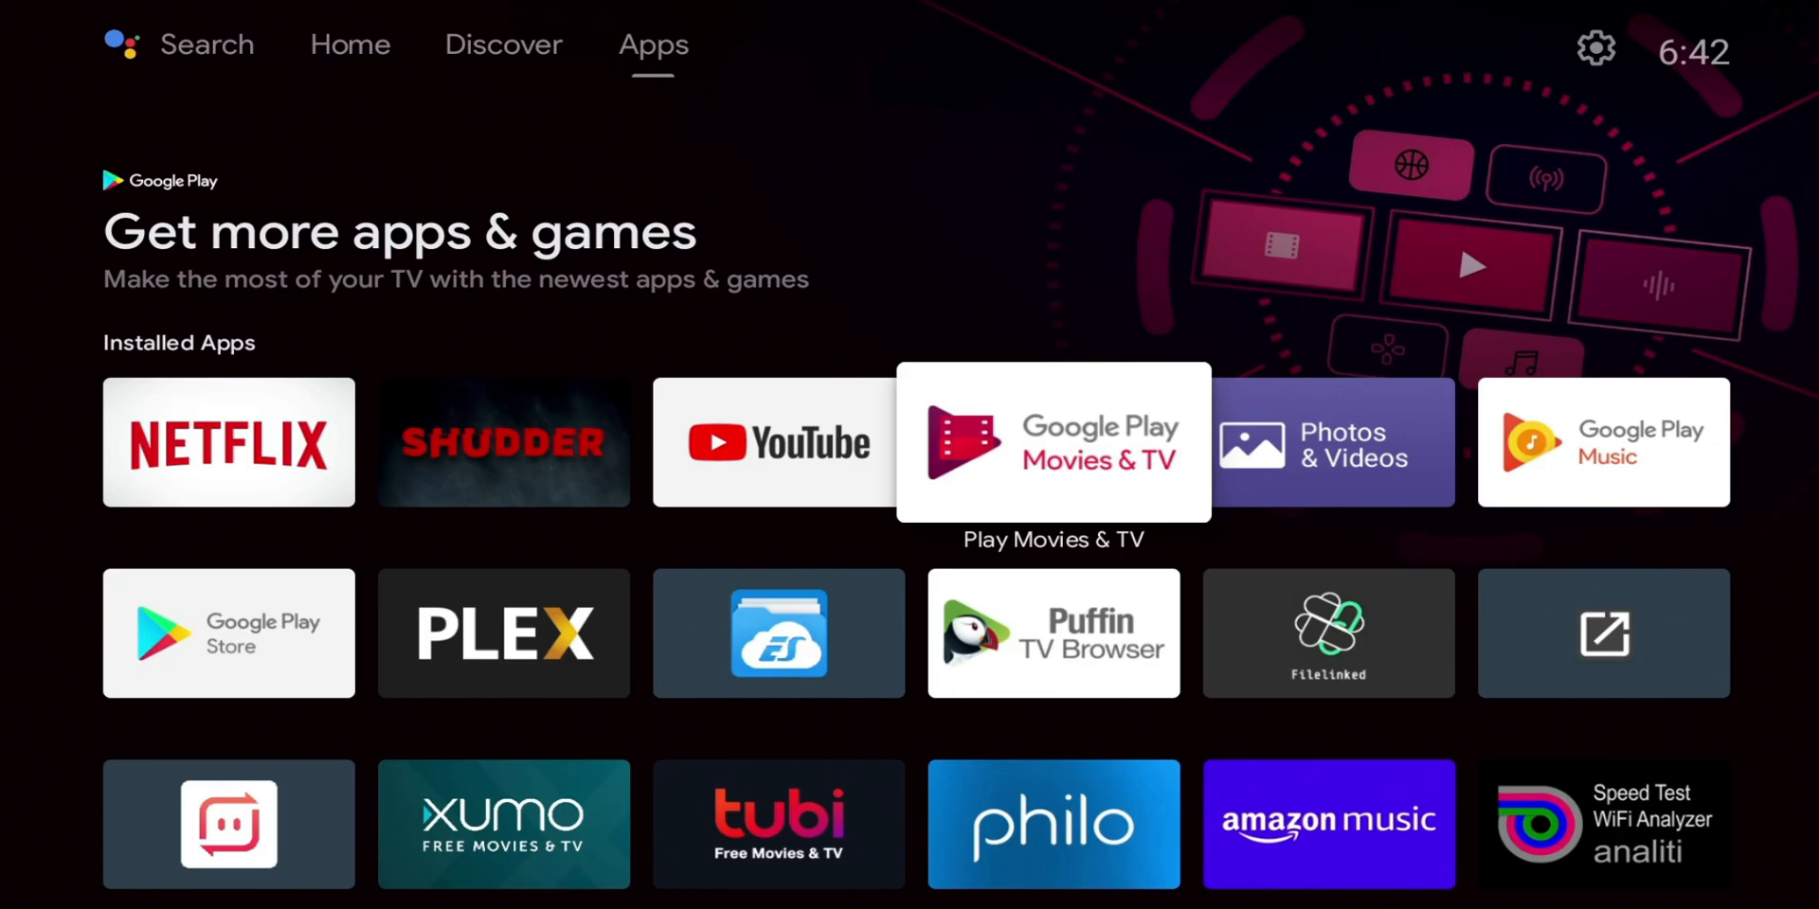
{"action": "left_click", "coordinate": [349, 46]}
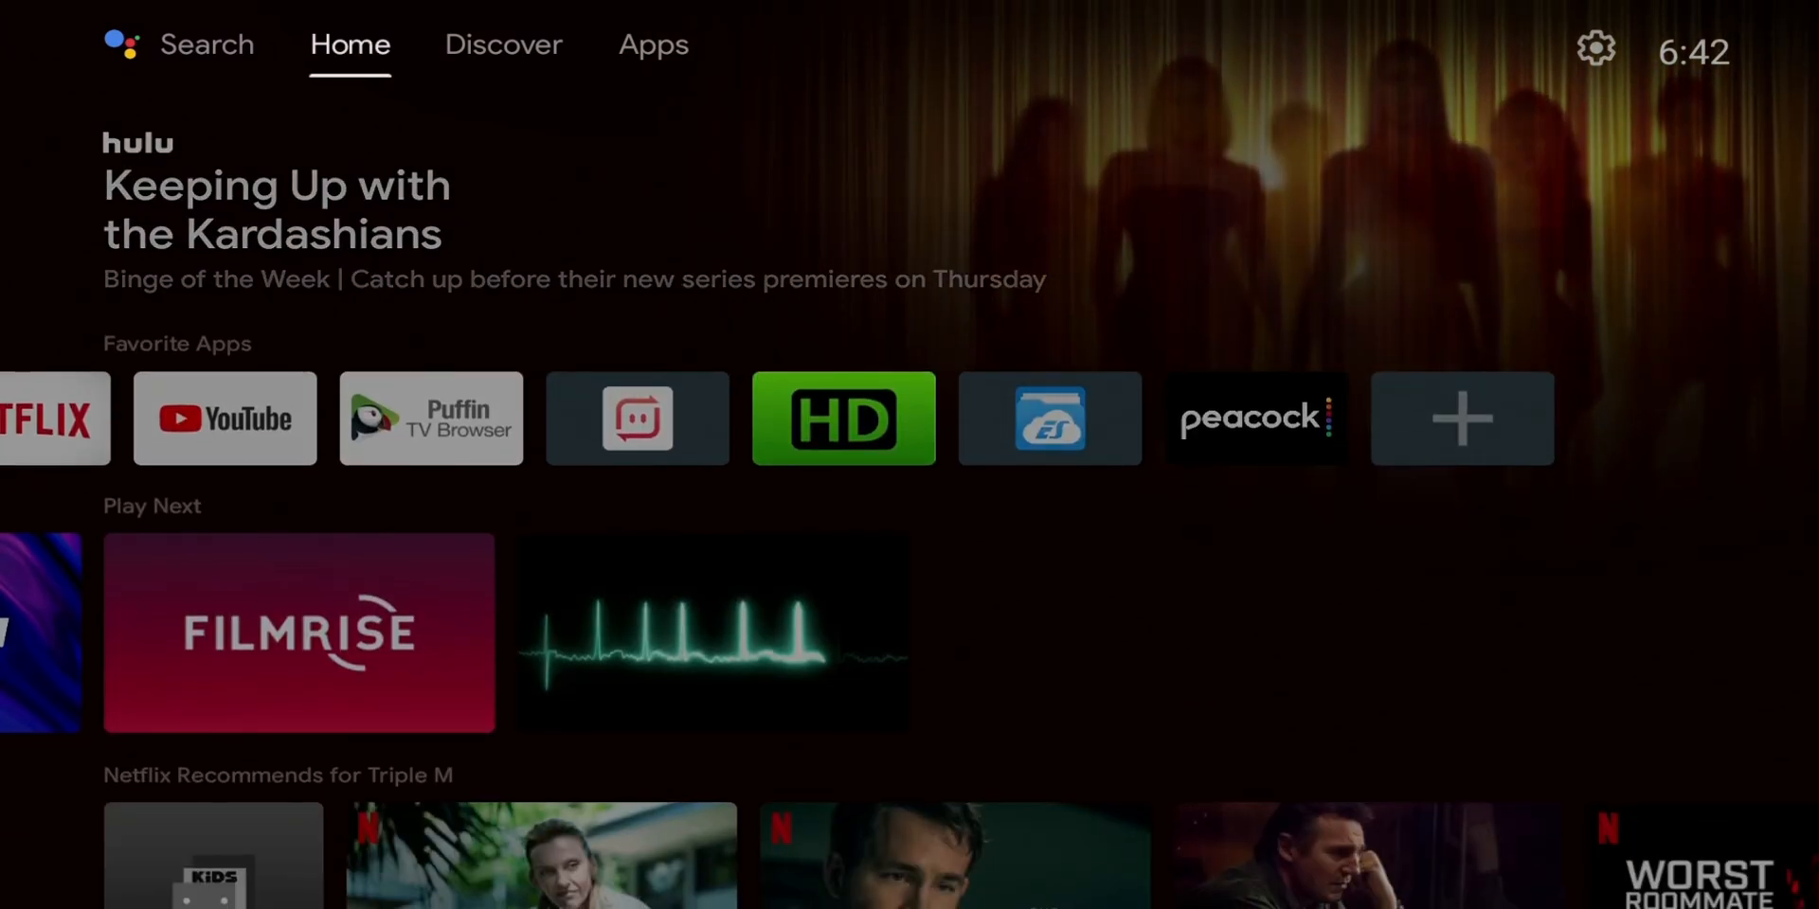
{"action": "left_click", "coordinate": [653, 45]}
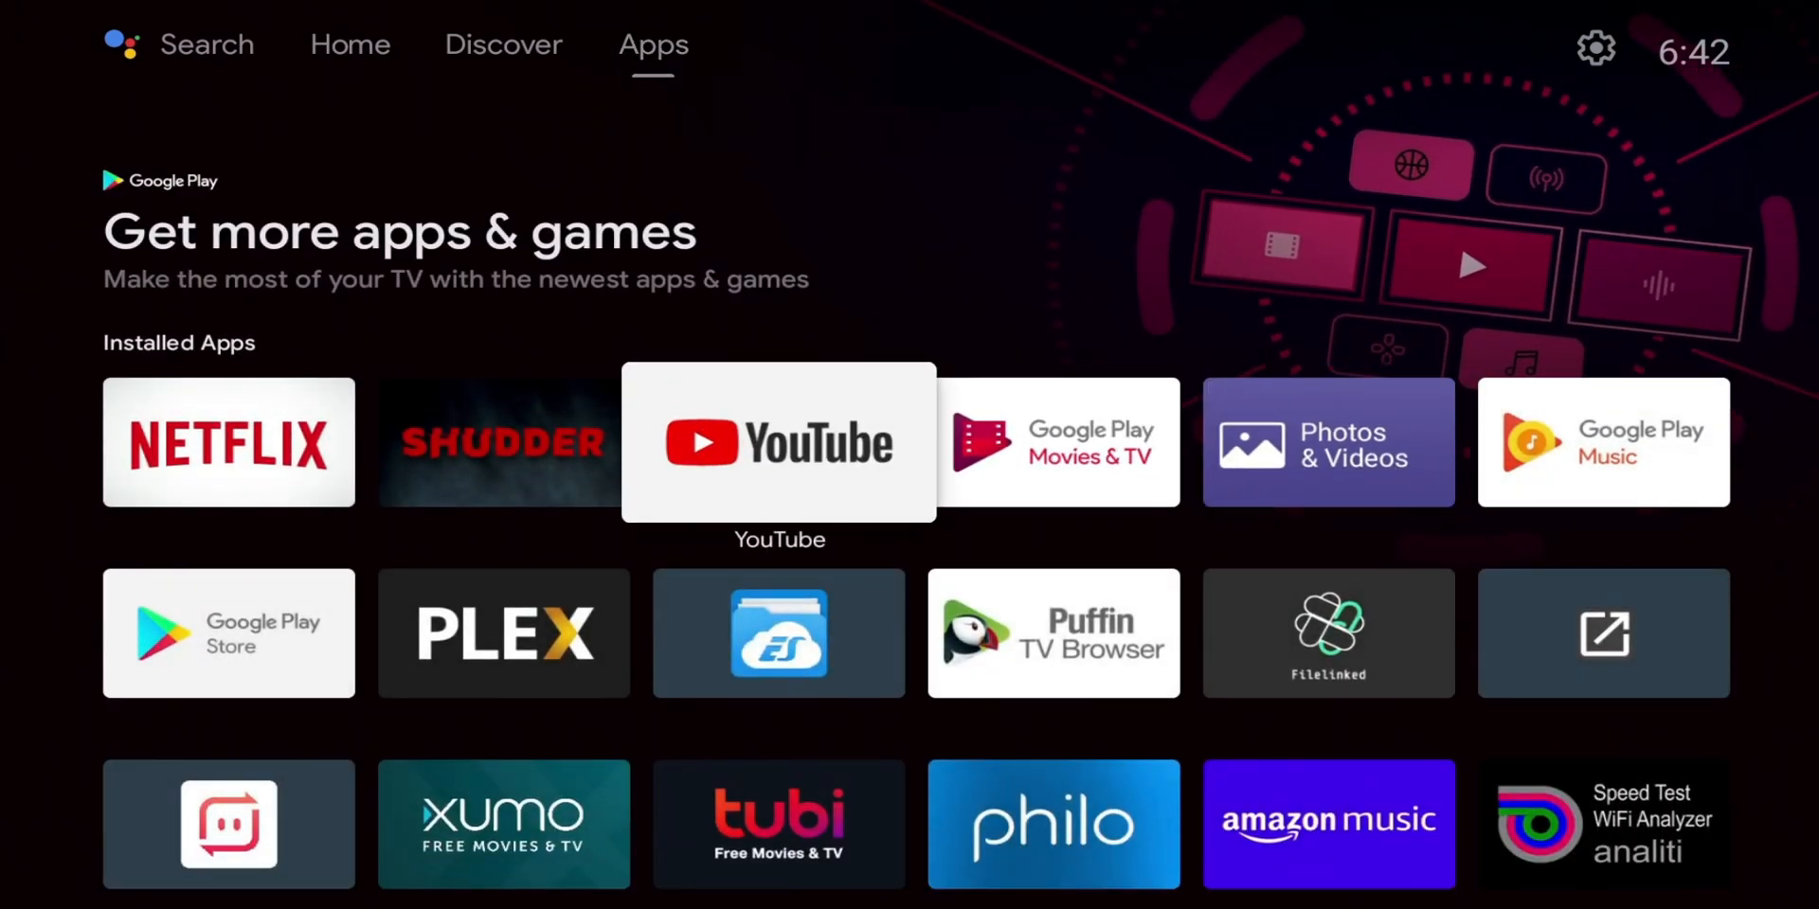
{"action": "left_click", "coordinate": [779, 442]}
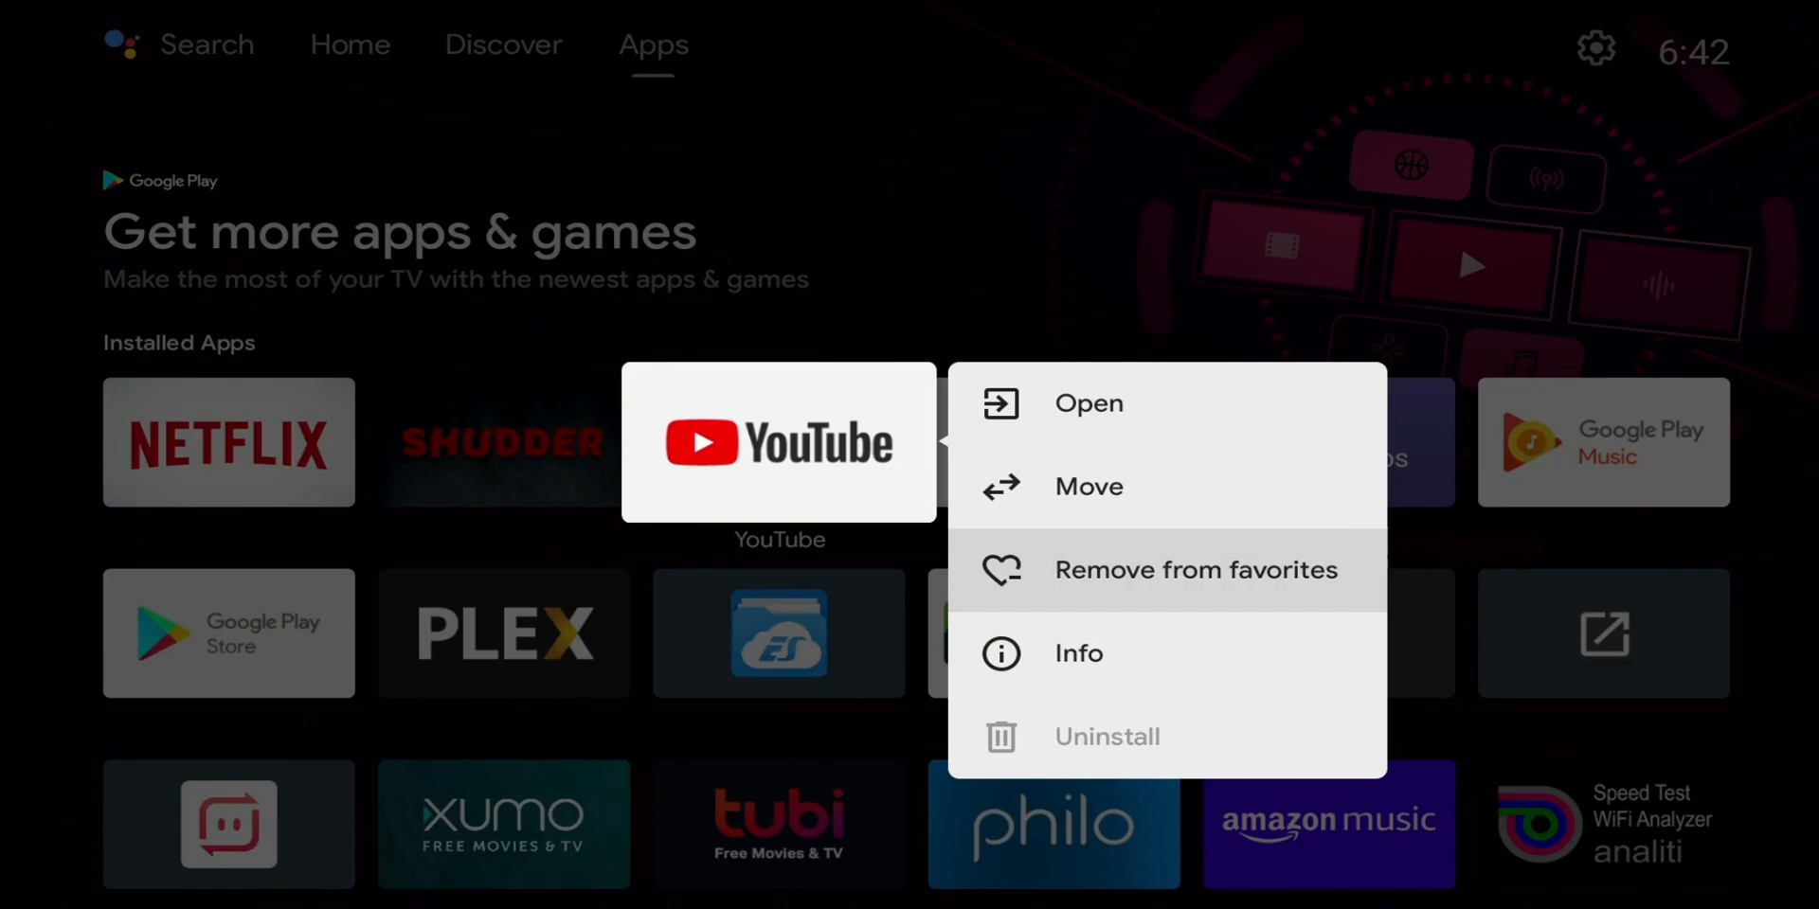
{"action": "left_click", "coordinate": [1078, 653]}
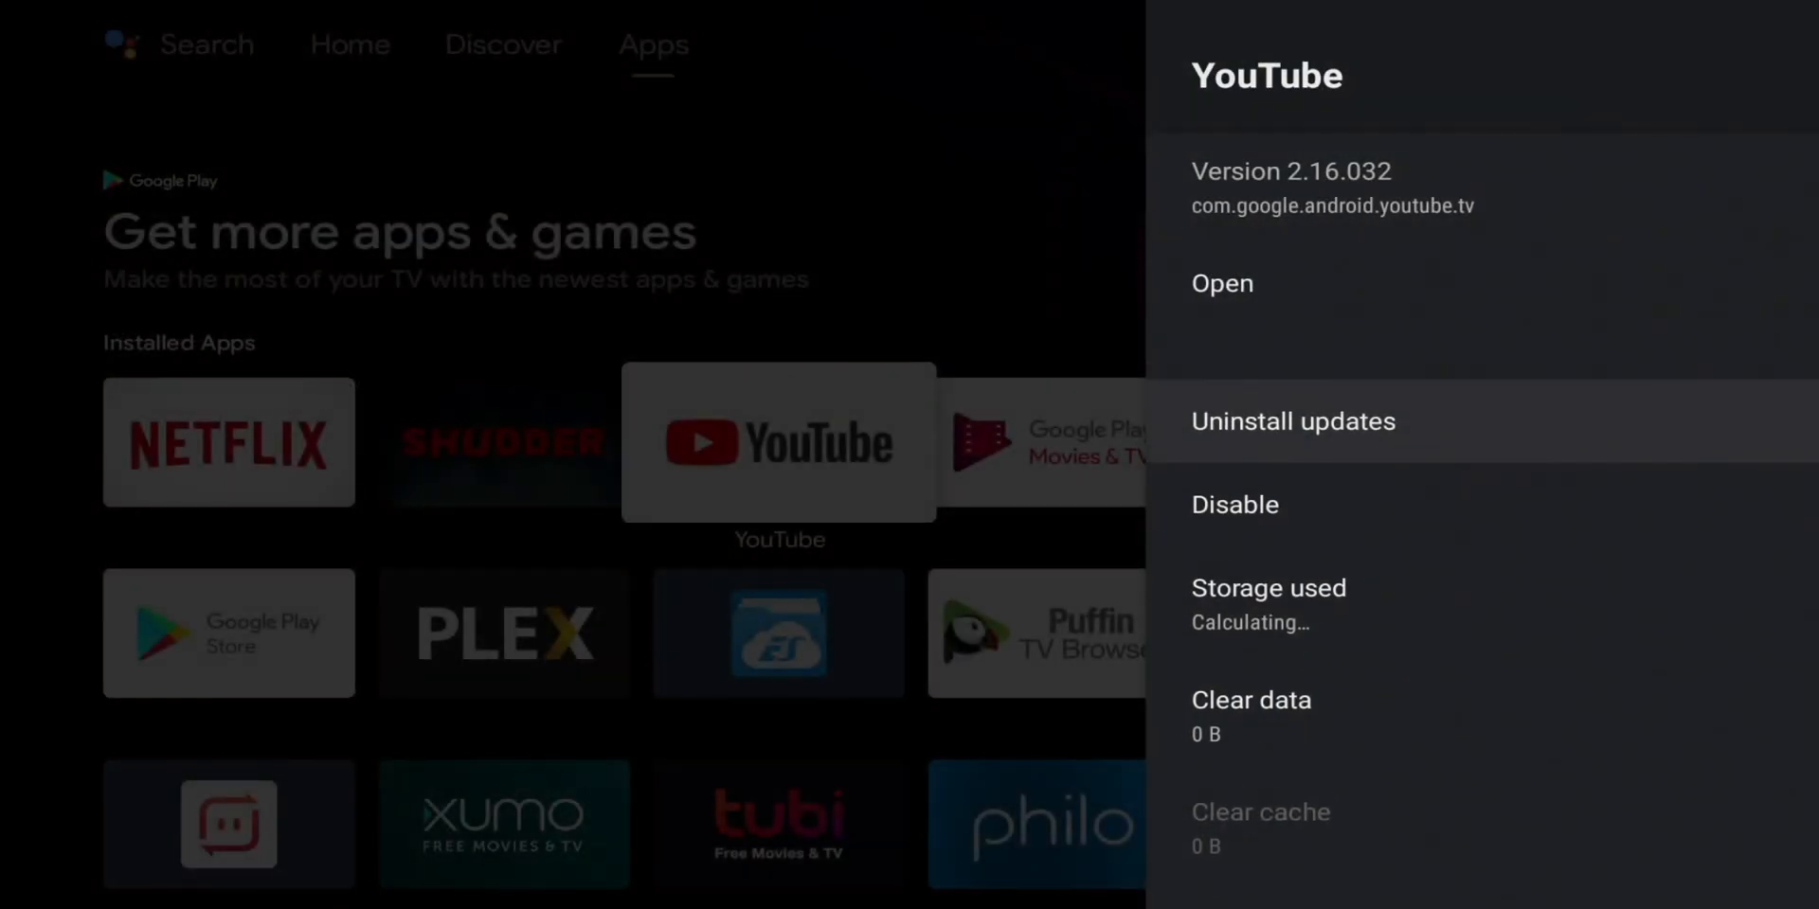
{"action": "scroll", "scroll_direction": "down", "scroll_amount": 3}
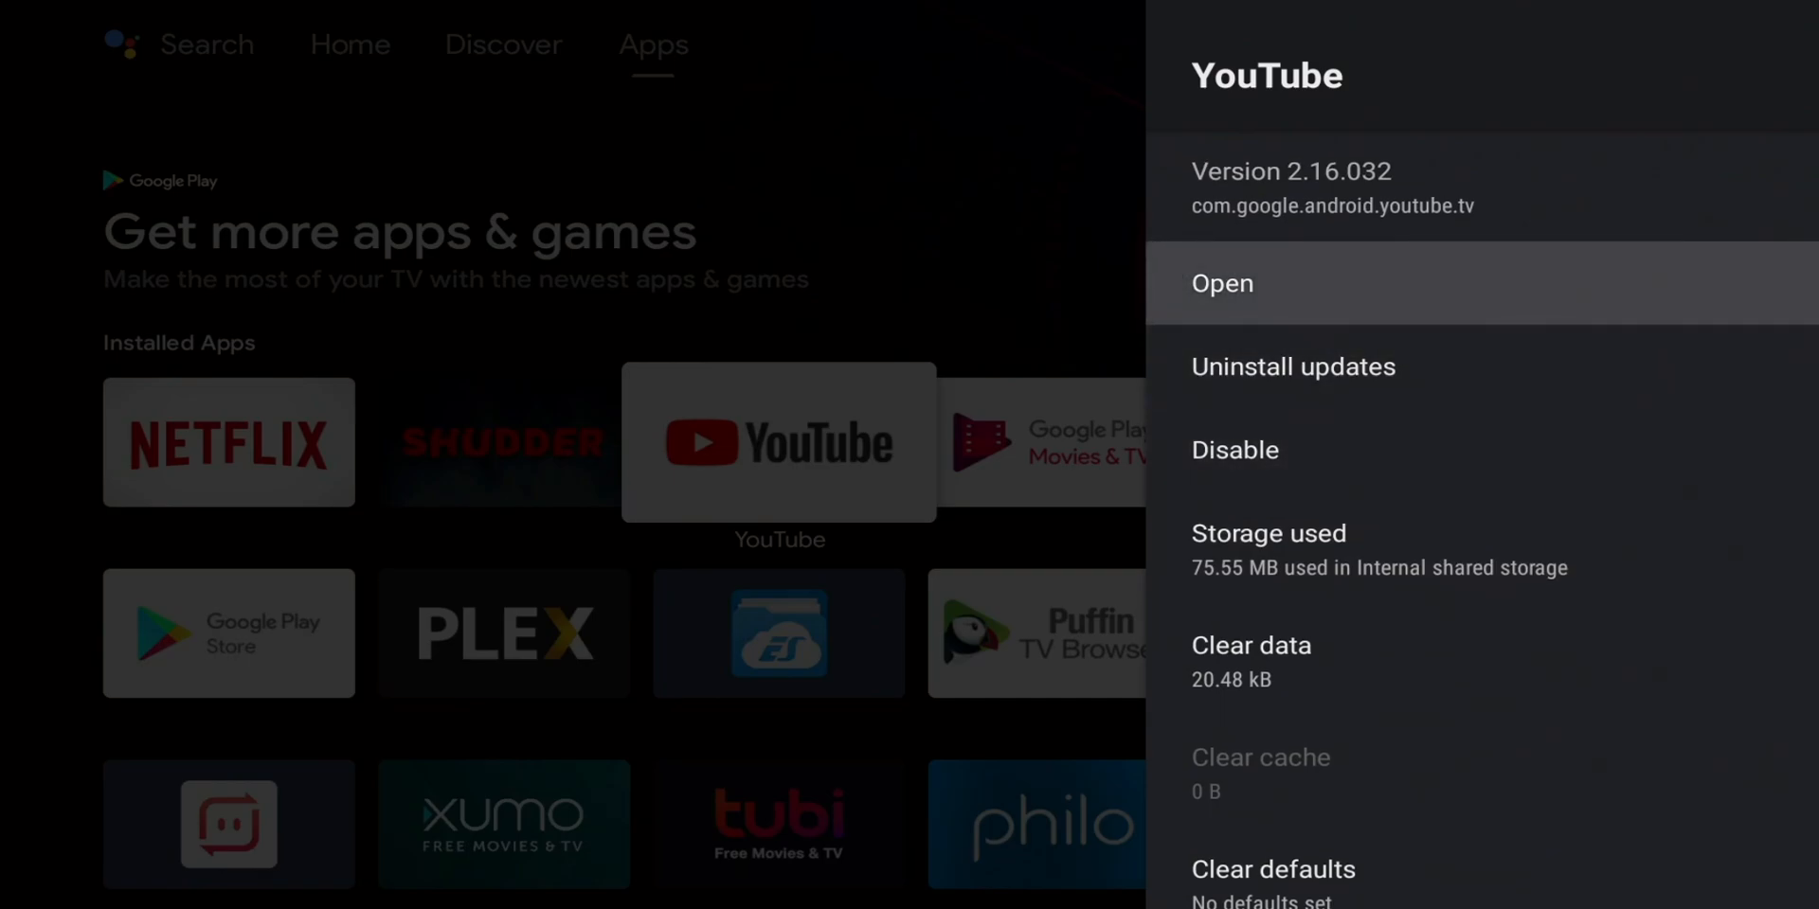
{"action": "left_click", "coordinate": [1221, 283]}
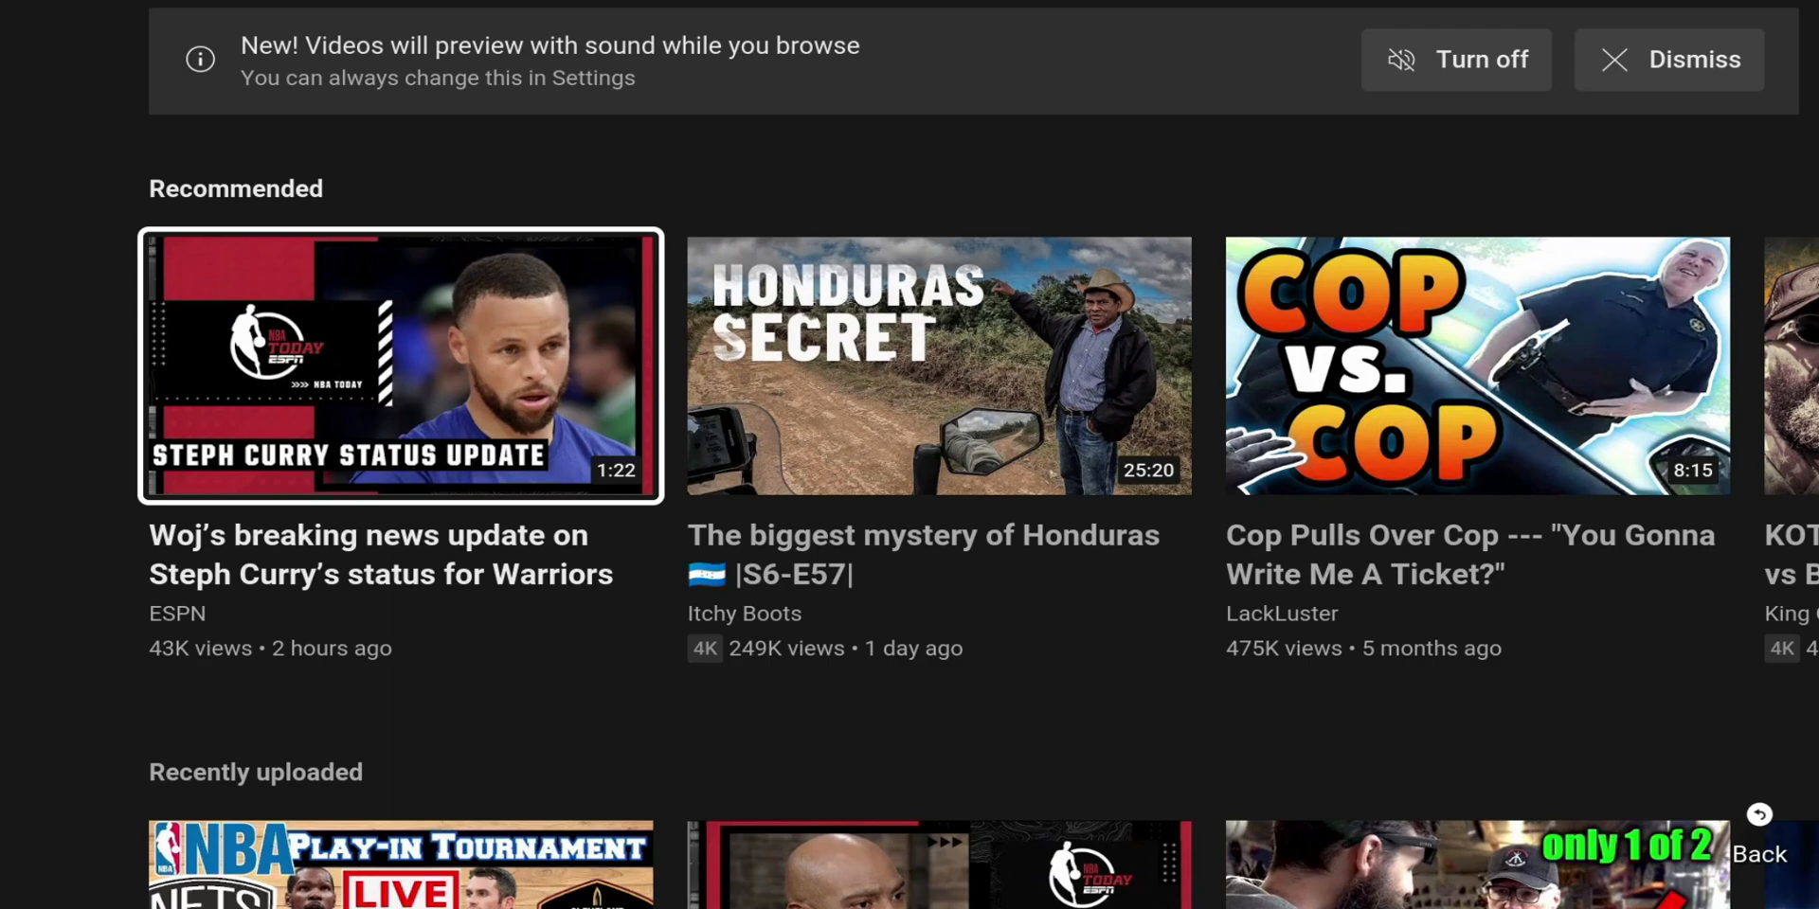
{"action": "key", "text": "Back"}
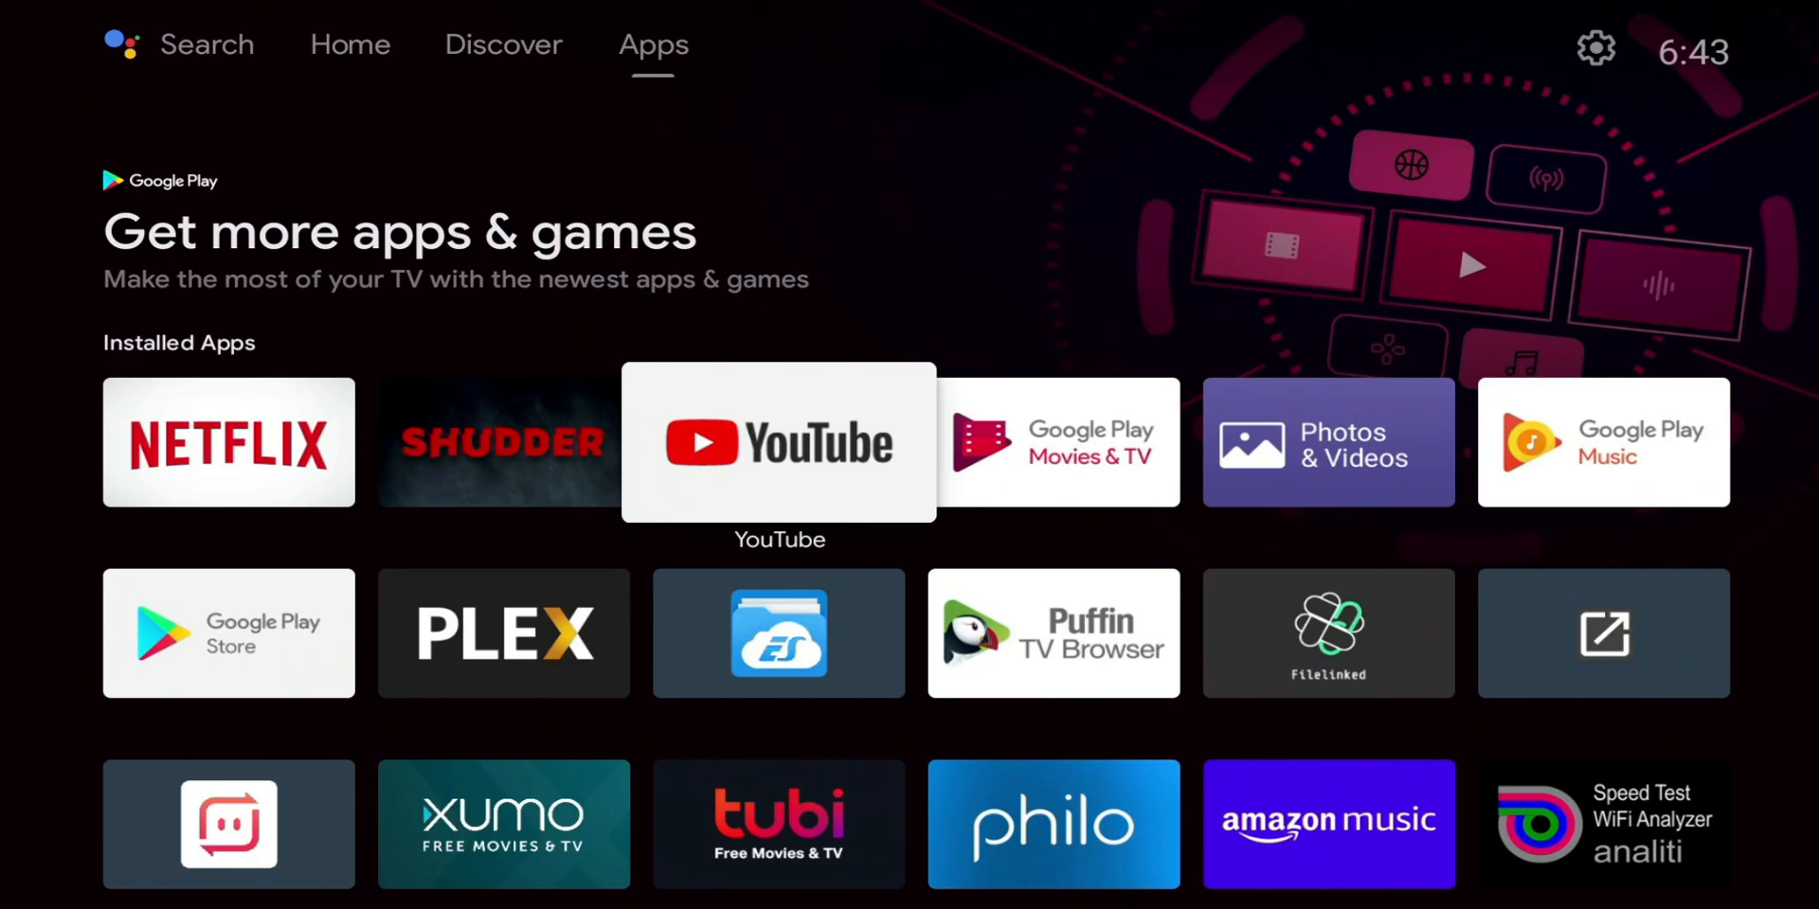
- Return to the Home view and browse along the Favorite Apps row
{"action": "left_click", "coordinate": [350, 45]}
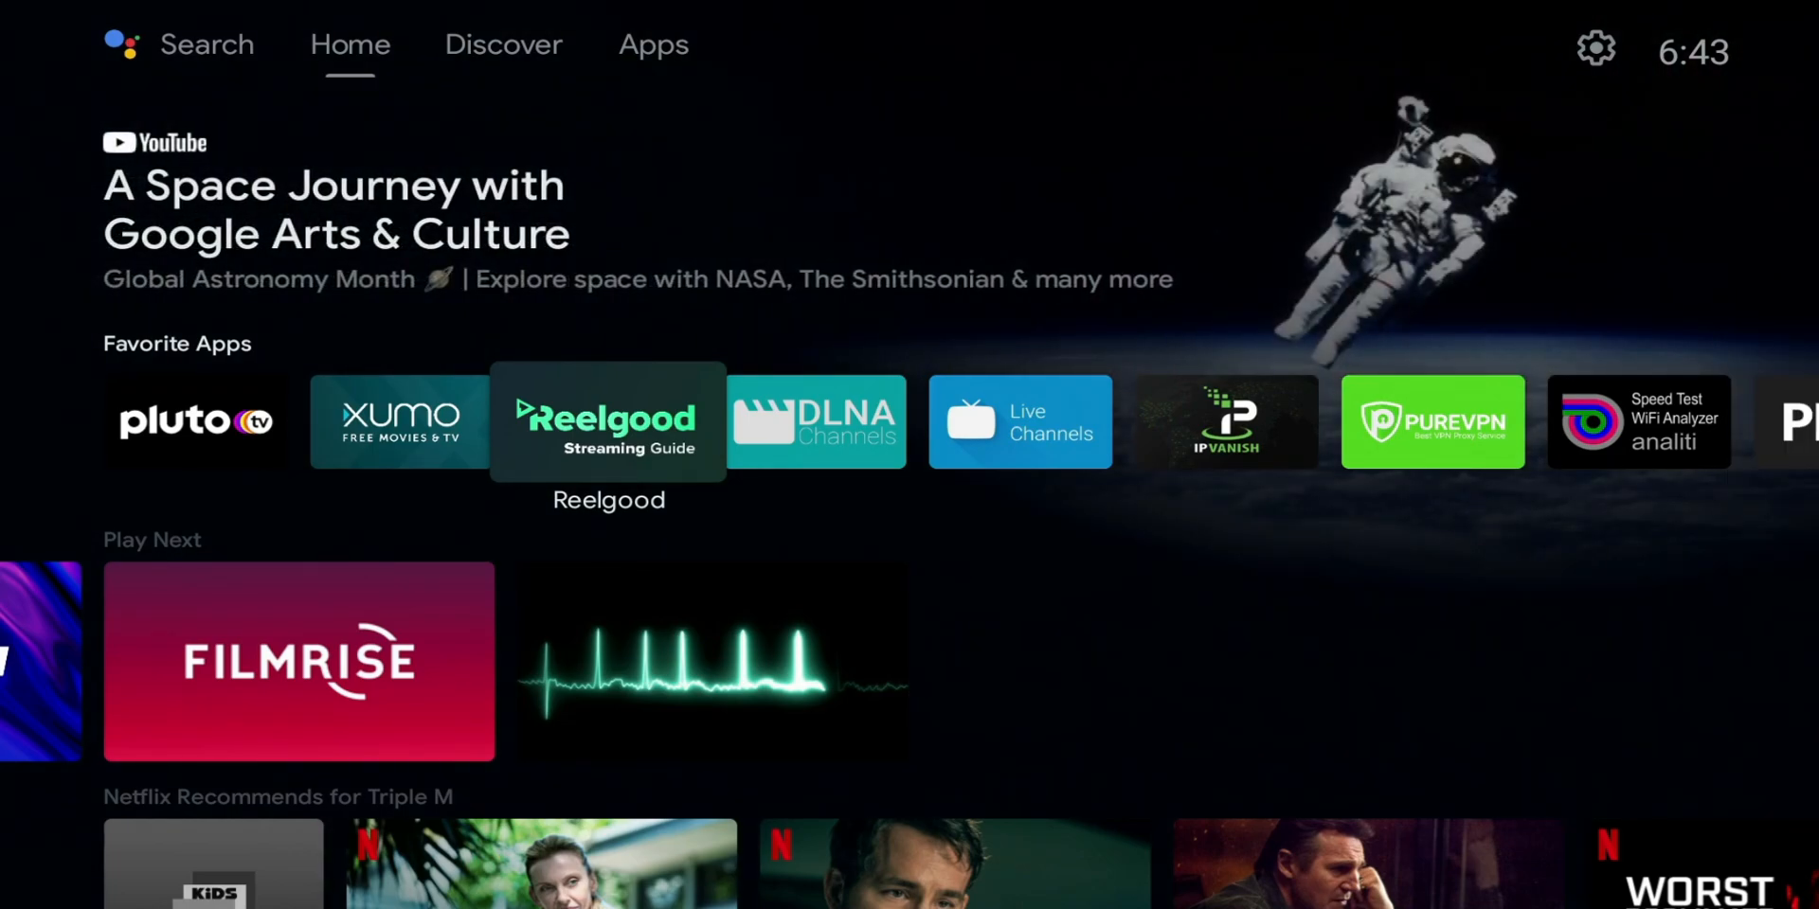
{"action": "scroll", "scroll_direction": "right", "scroll_amount": 3}
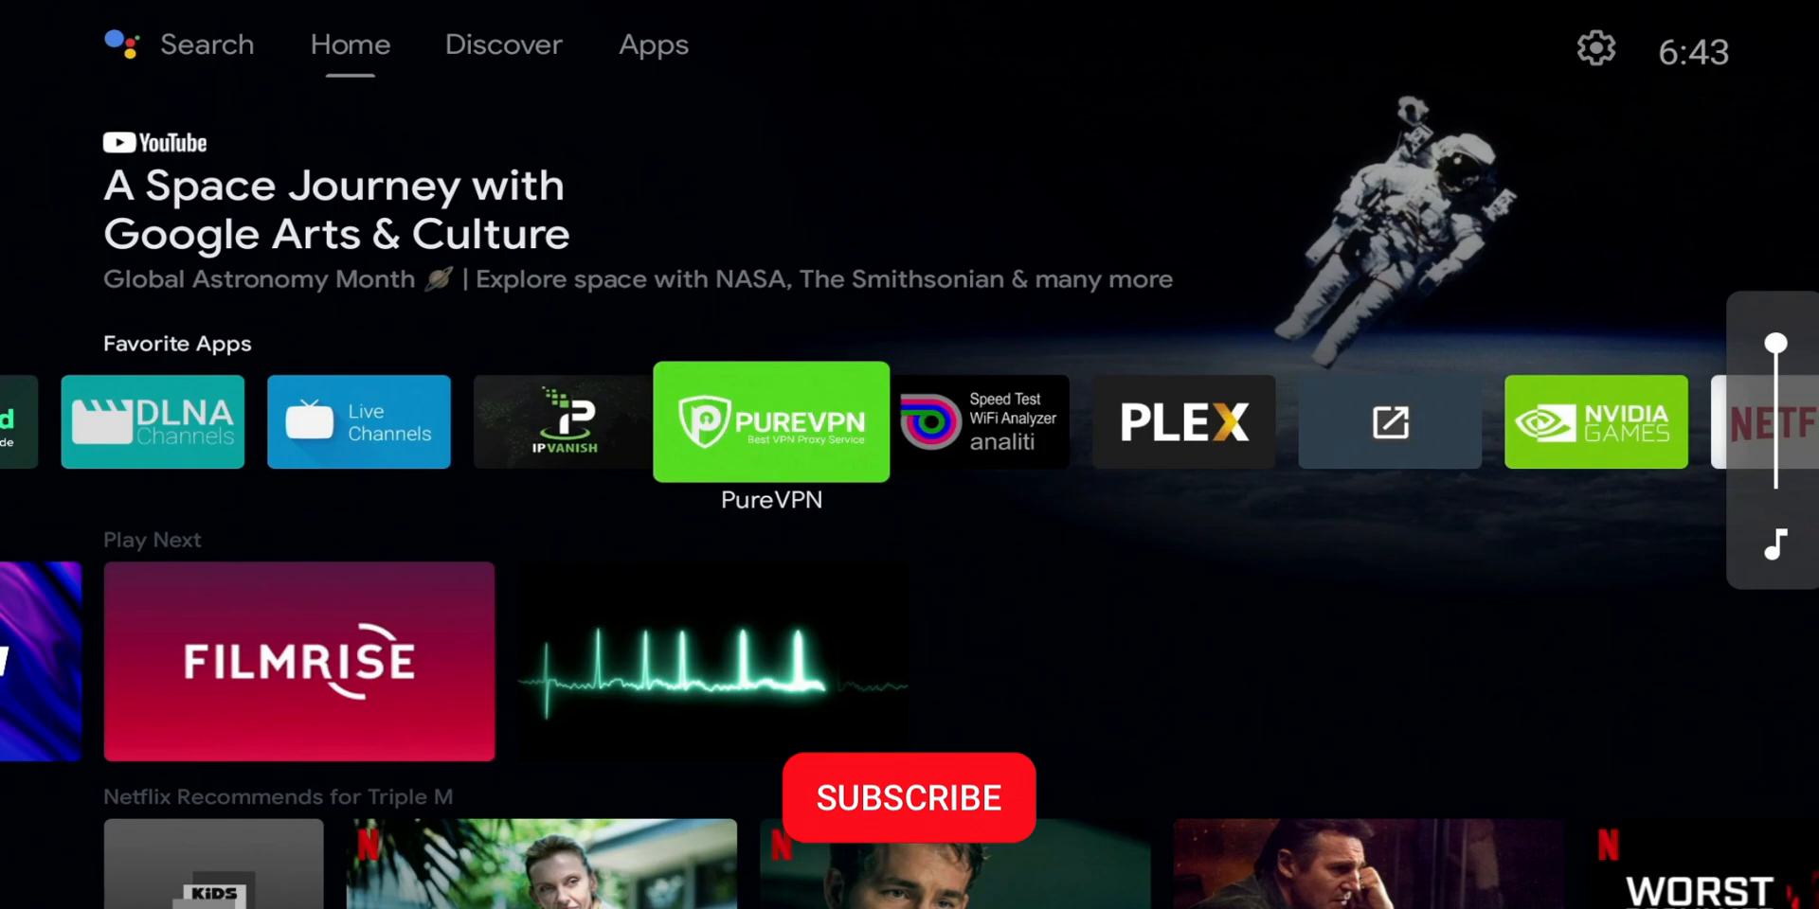